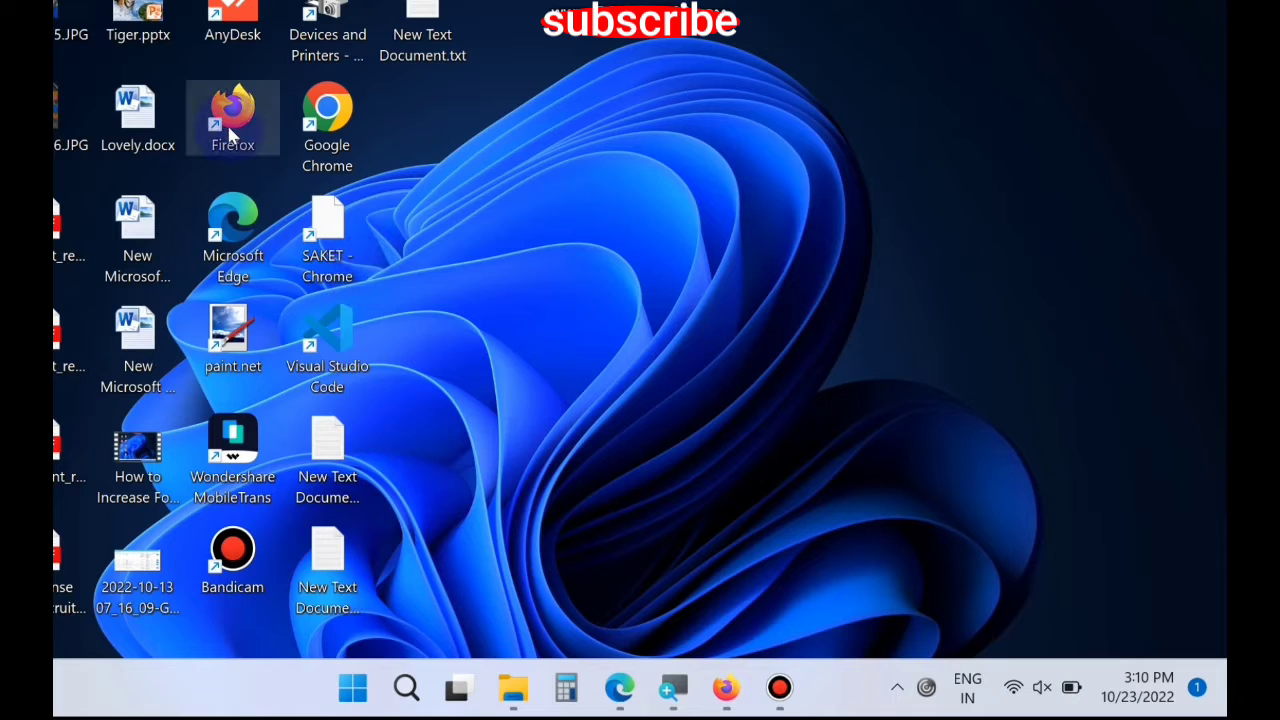
{"action": "mouse_move", "coordinate": [232, 116]}
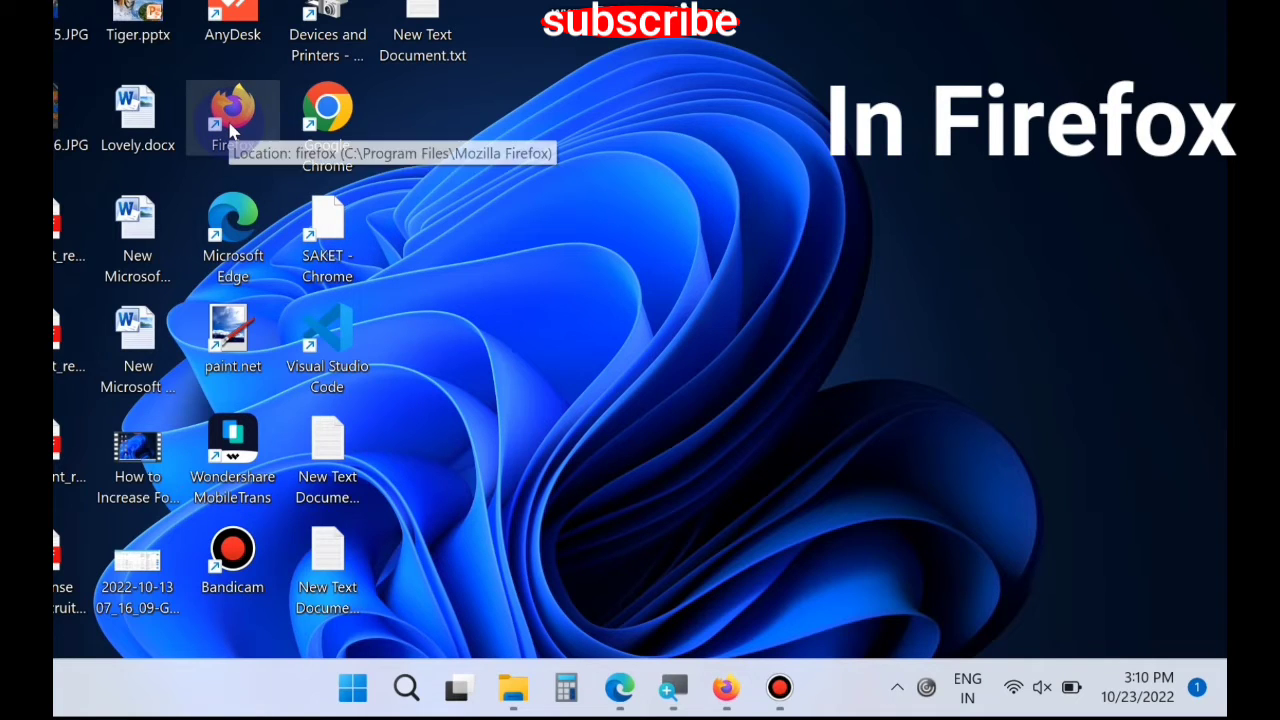
Launch Mozilla Firefox from its desktop shortcut via the Open option
{"action": "right_click", "coordinate": [232, 114]}
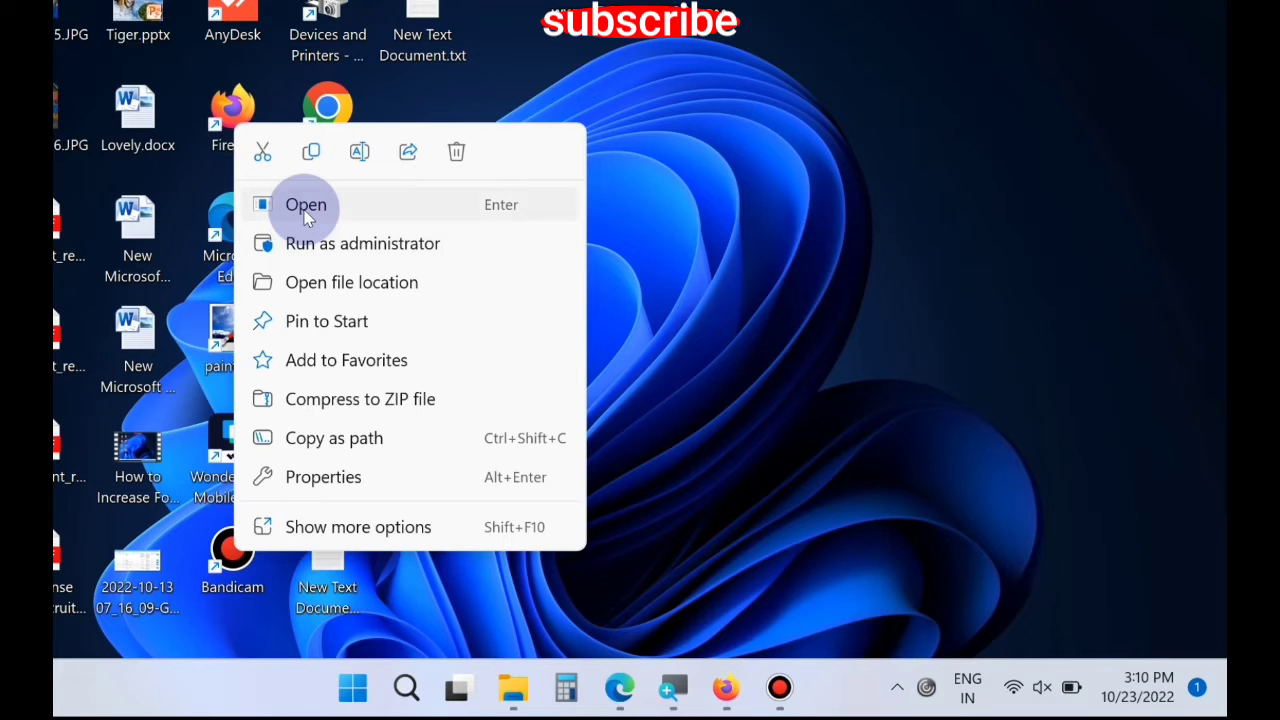
{"action": "left_click", "coordinate": [304, 204]}
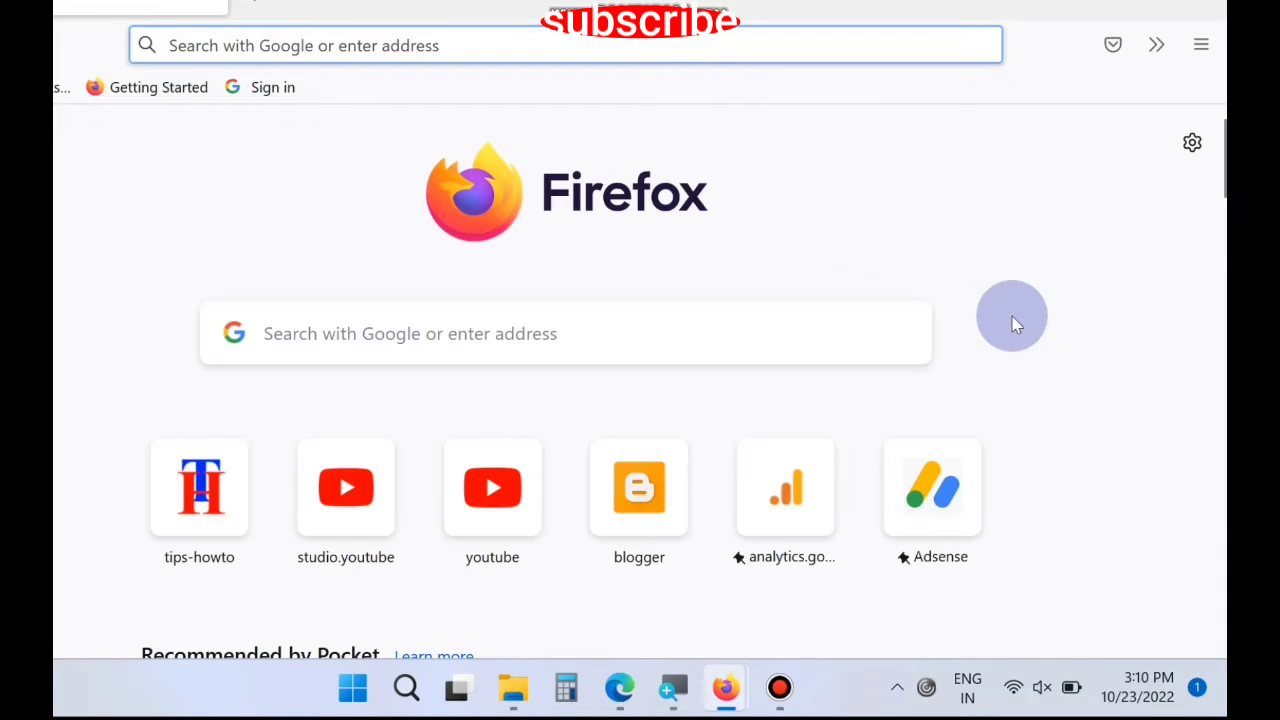
{"action": "mouse_move", "coordinate": [1018, 318]}
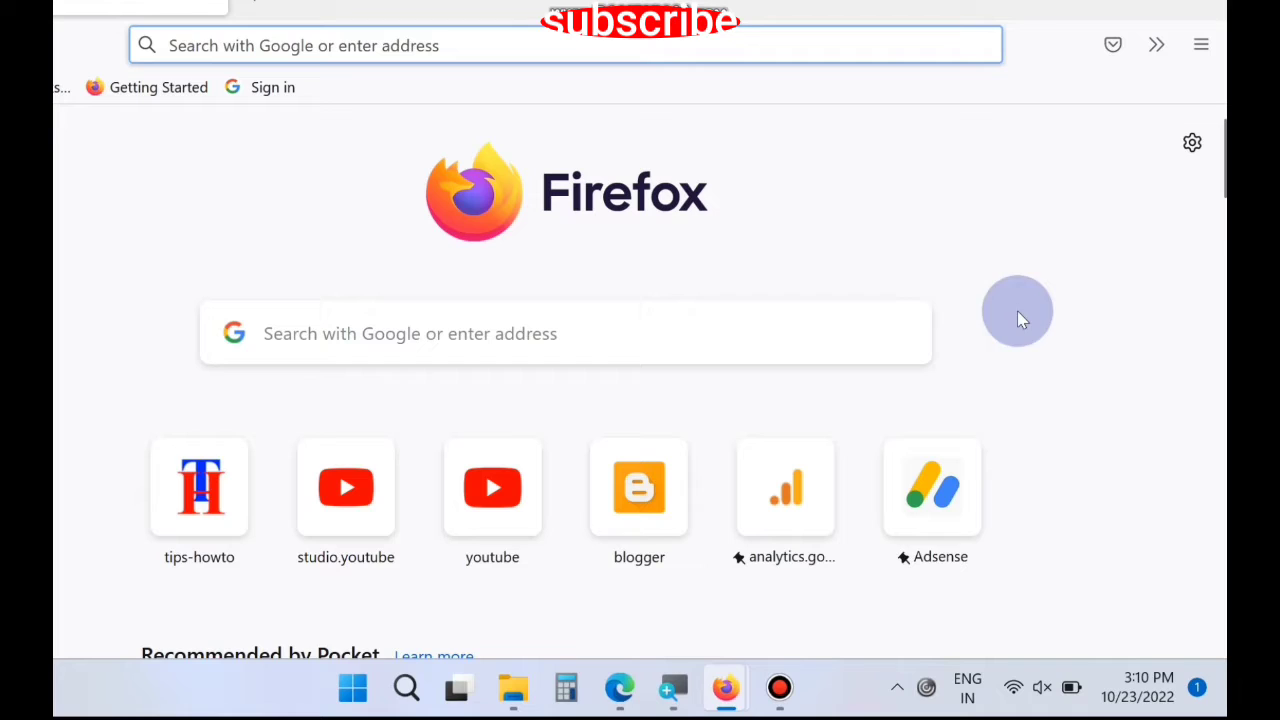
{"action": "mouse_move", "coordinate": [728, 164]}
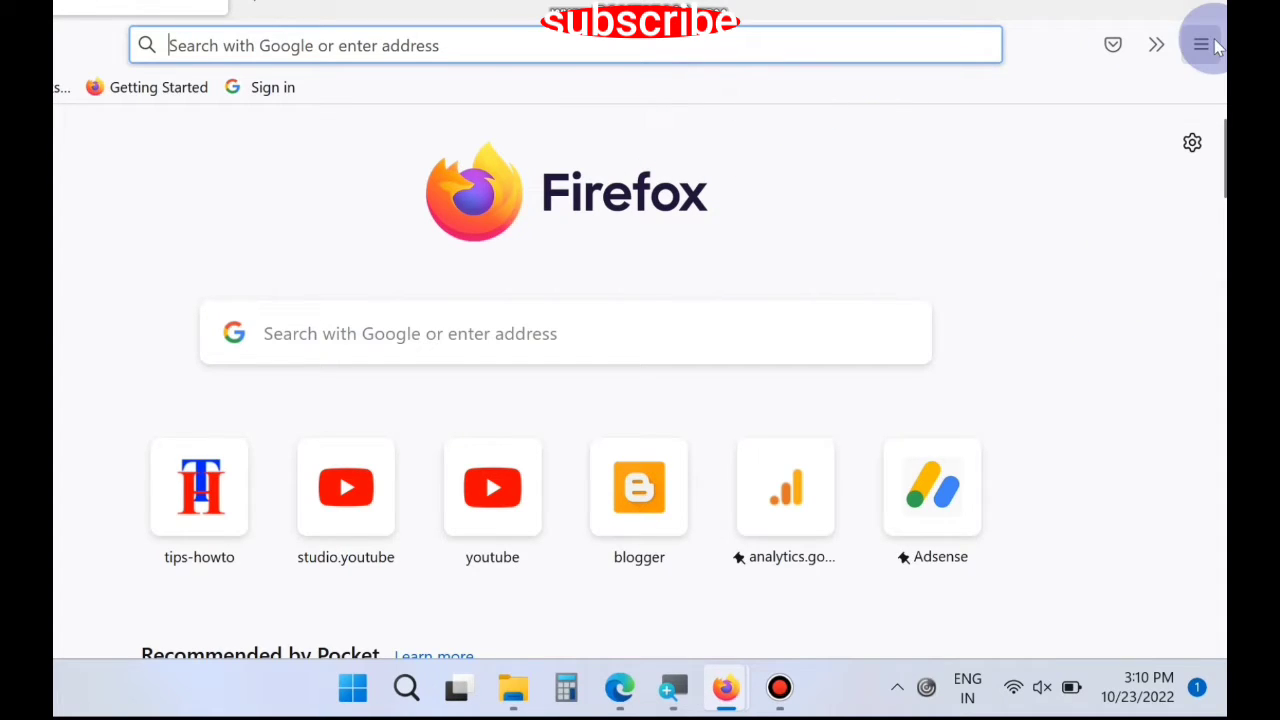
Open Firefox's Settings page from the hamburger menu
{"action": "left_click", "coordinate": [1204, 44]}
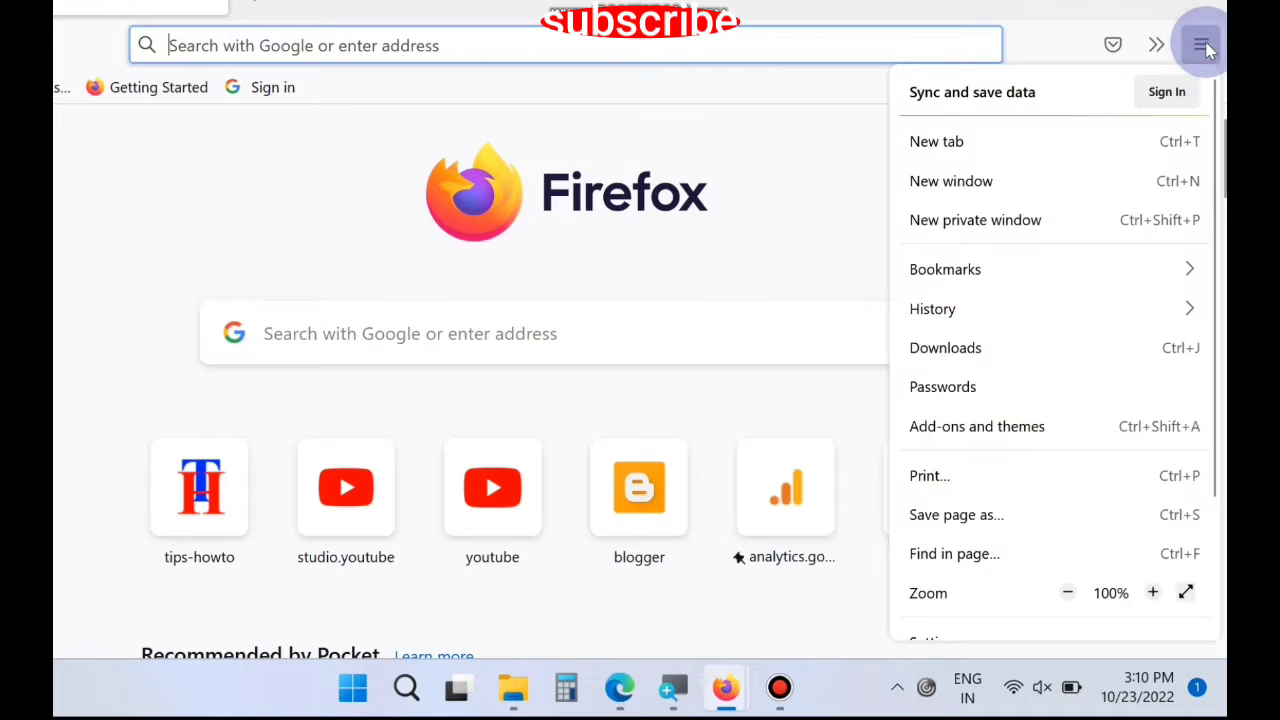
{"action": "mouse_move", "coordinate": [948, 486]}
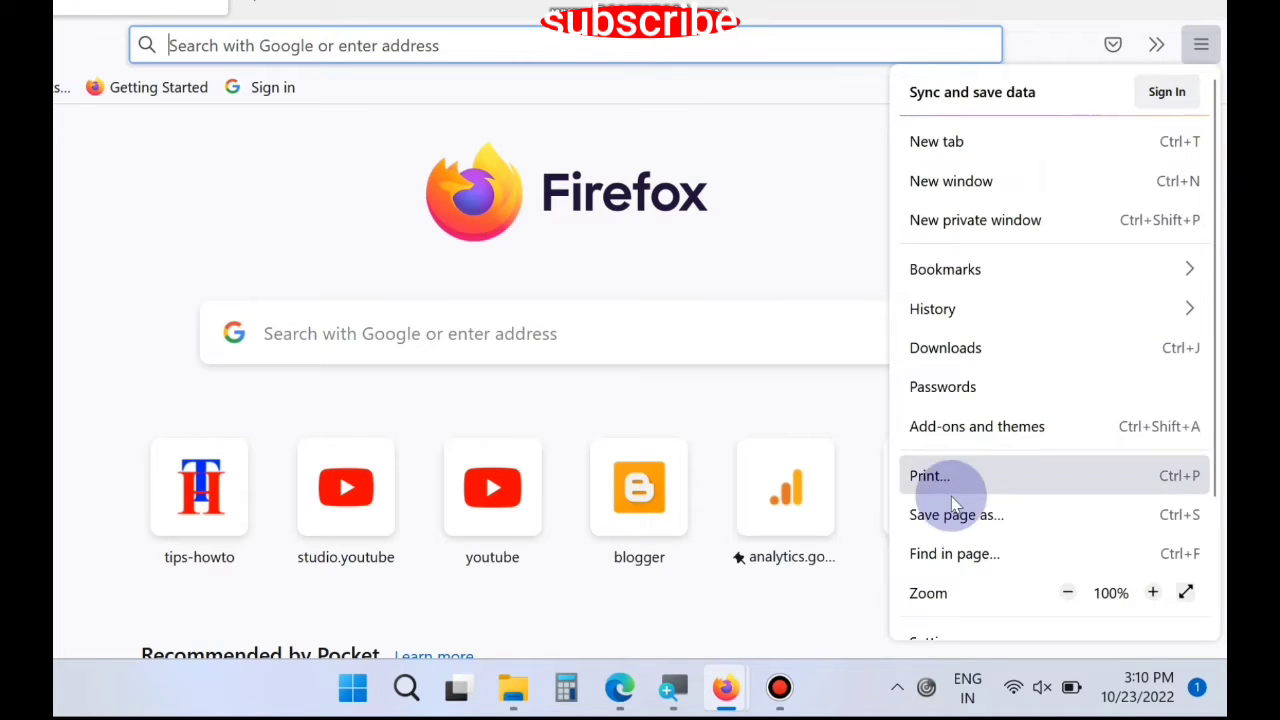
{"action": "mouse_move", "coordinate": [940, 460]}
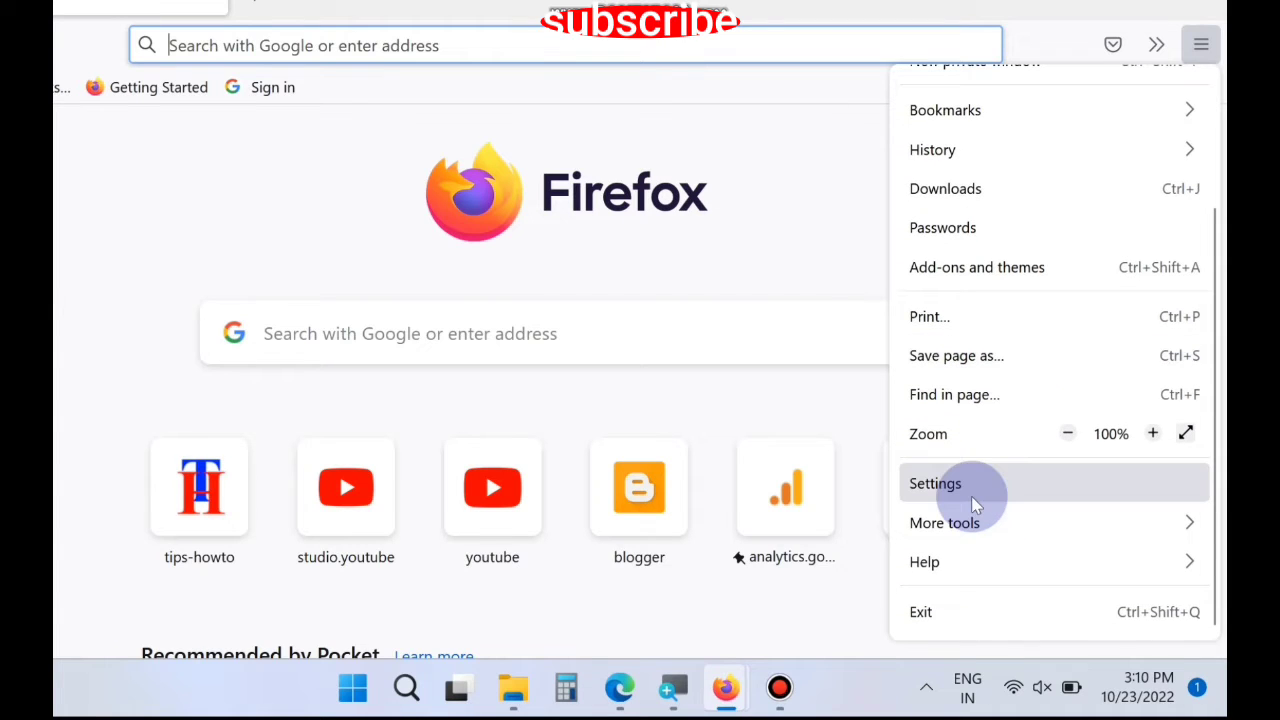
{"action": "left_click", "coordinate": [936, 482]}
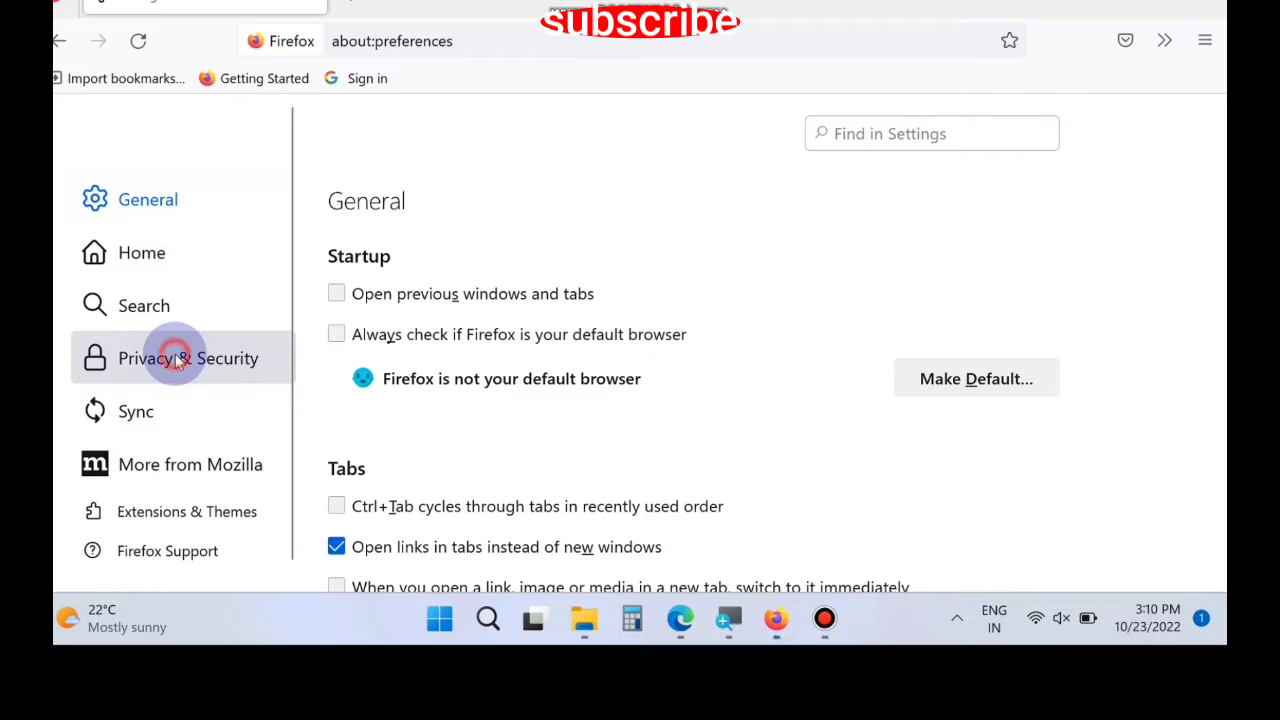
Show Privacy & Security settings with the Cookies and Site Data section in view
{"action": "left_click", "coordinate": [188, 358]}
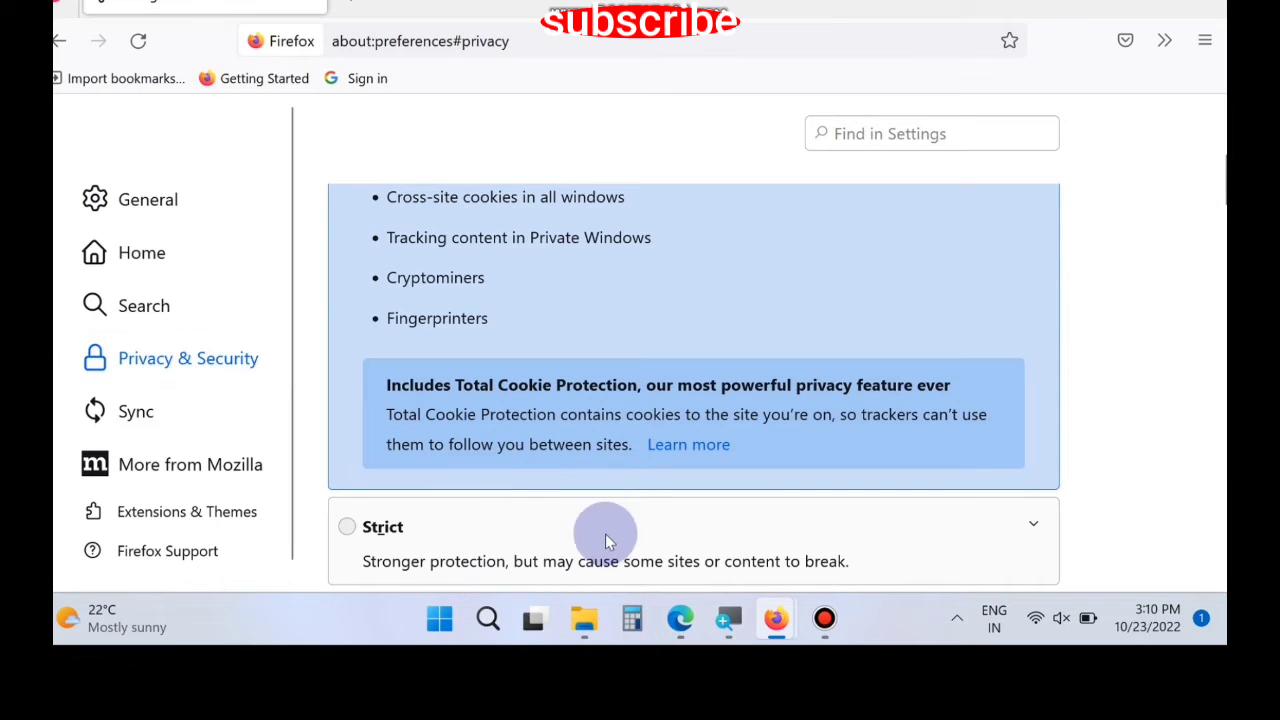
{"action": "scroll", "scroll_direction": "down", "scroll_amount": 3}
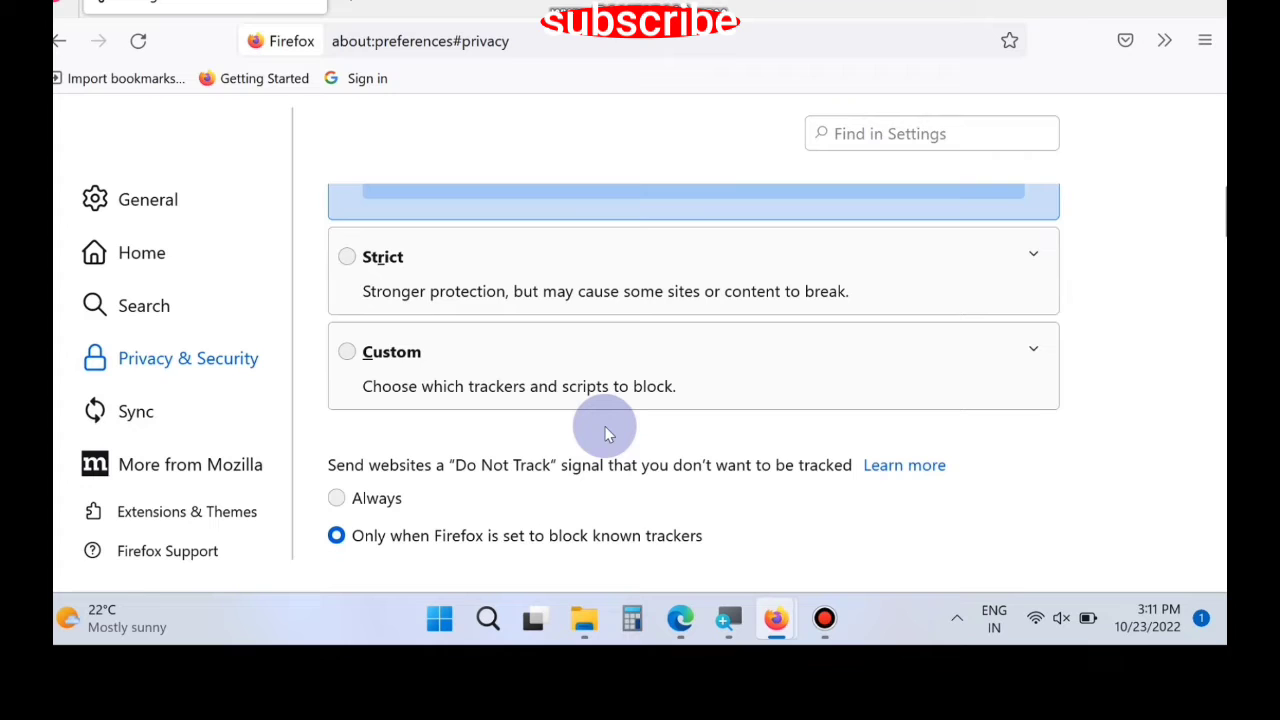
{"action": "scroll", "scroll_direction": "down", "scroll_amount": 3}
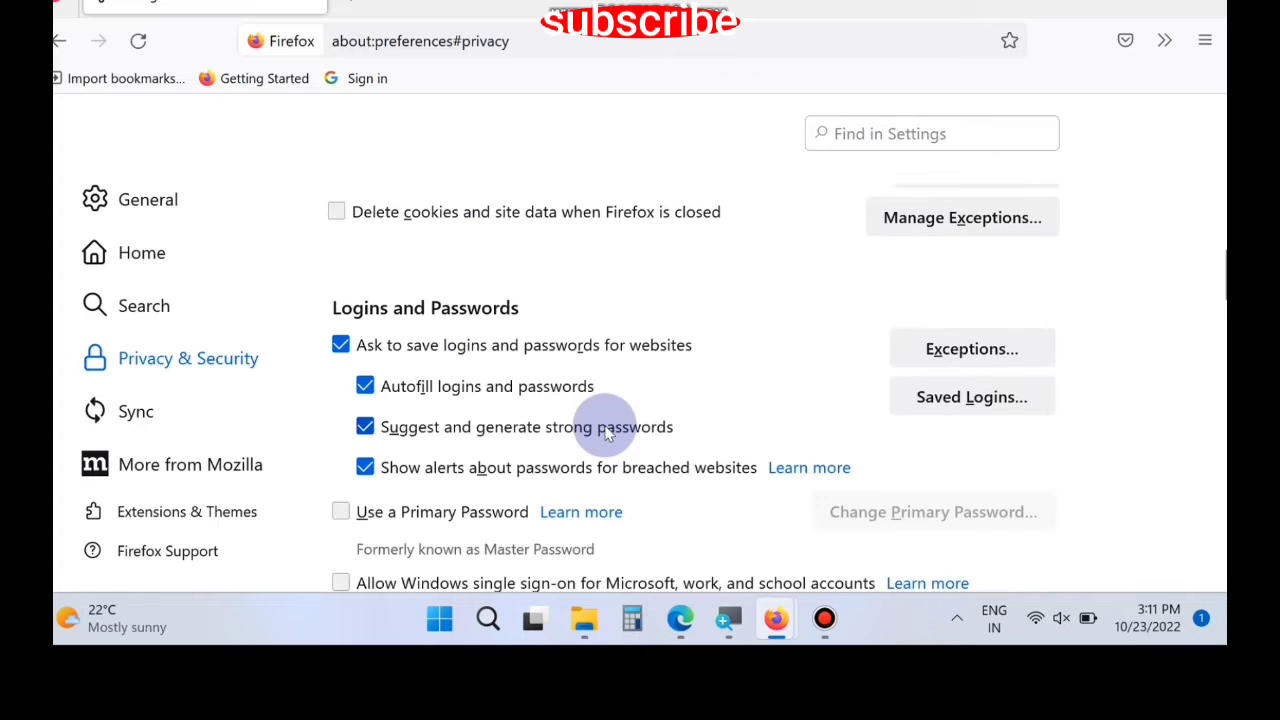
{"action": "scroll", "scroll_direction": "up", "scroll_amount": 3}
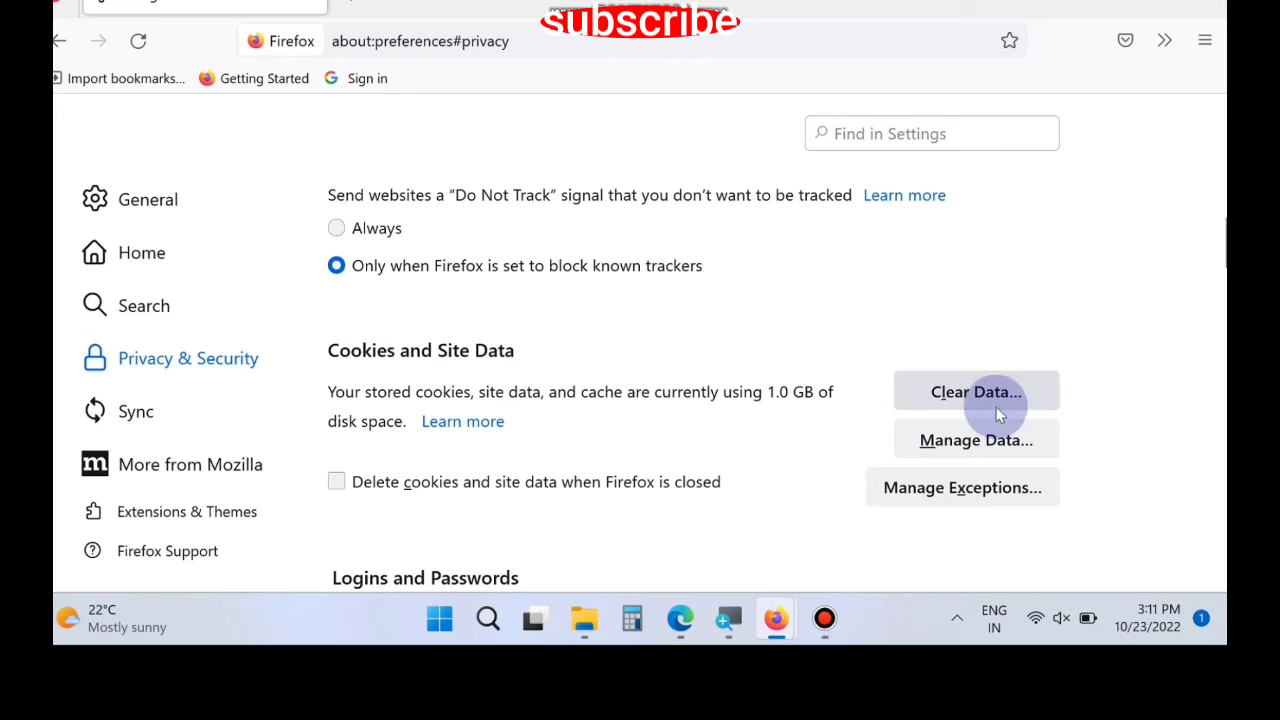
Clear Firefox's cookies, site data and cached web content via Clear Data
{"action": "left_click", "coordinate": [976, 390]}
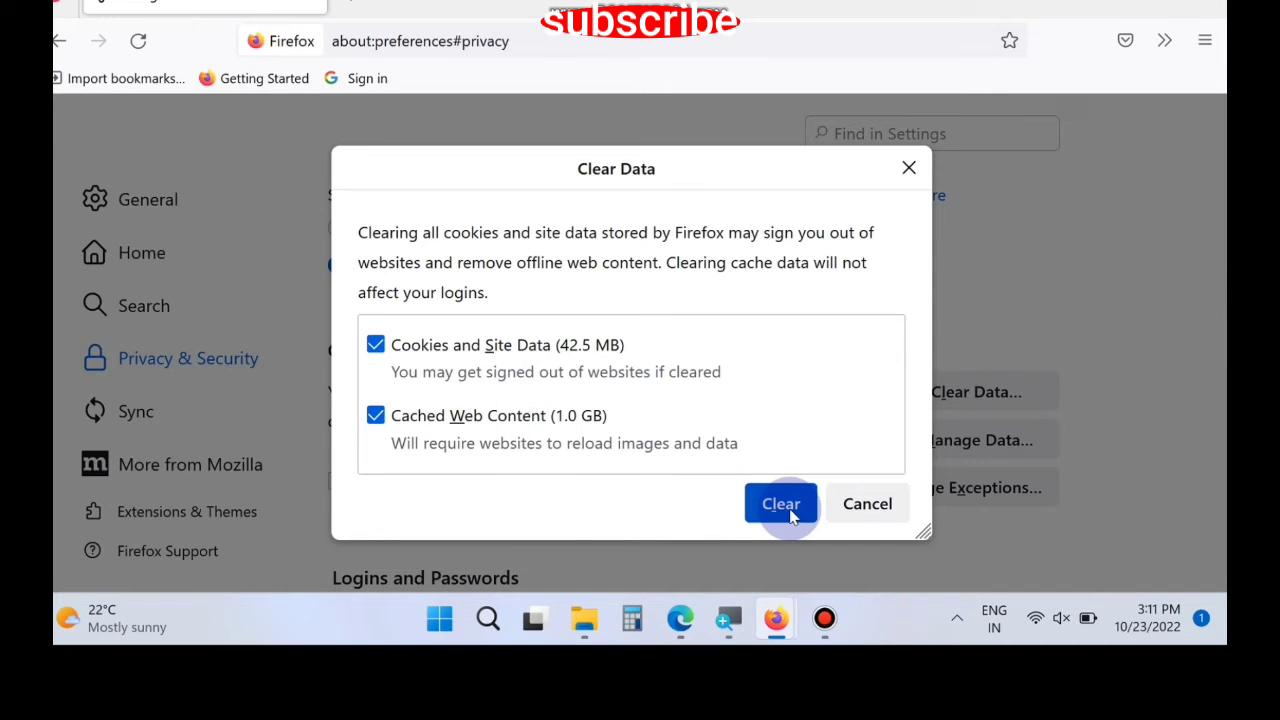
{"action": "left_click", "coordinate": [780, 504]}
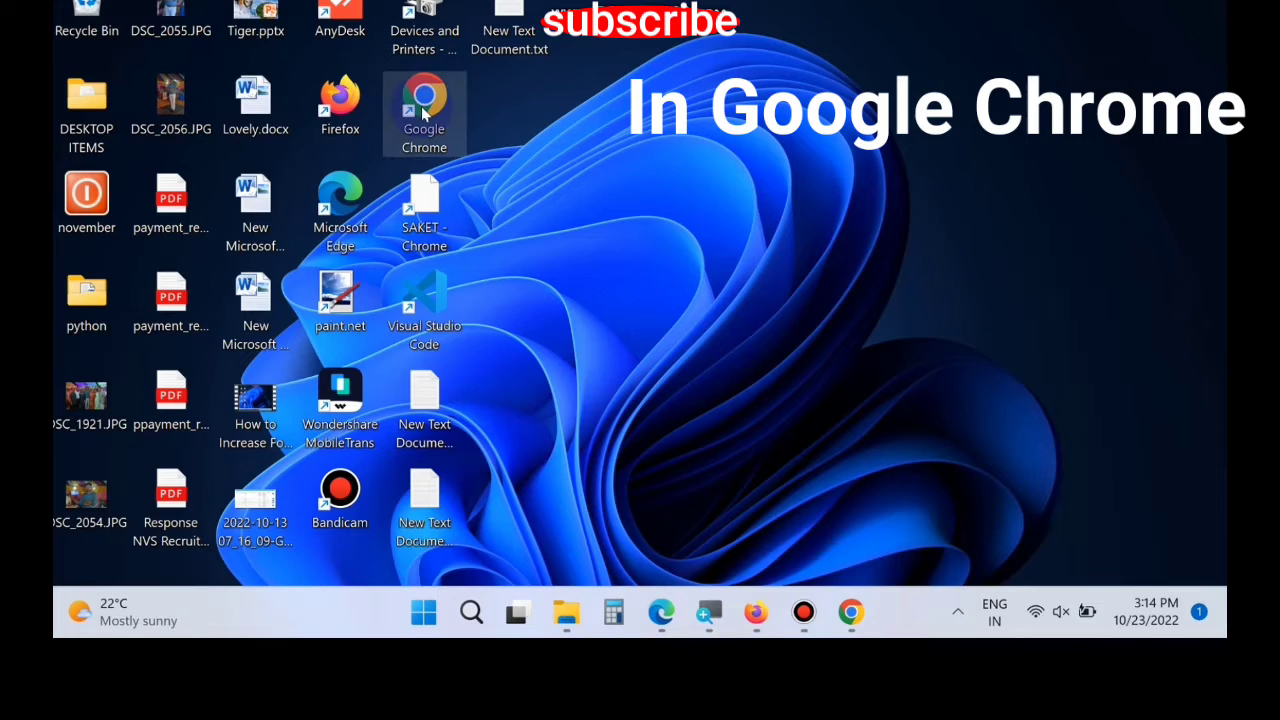
Launch Google Chrome and open its Settings from the three-dot menu
{"action": "double_click", "coordinate": [424, 108]}
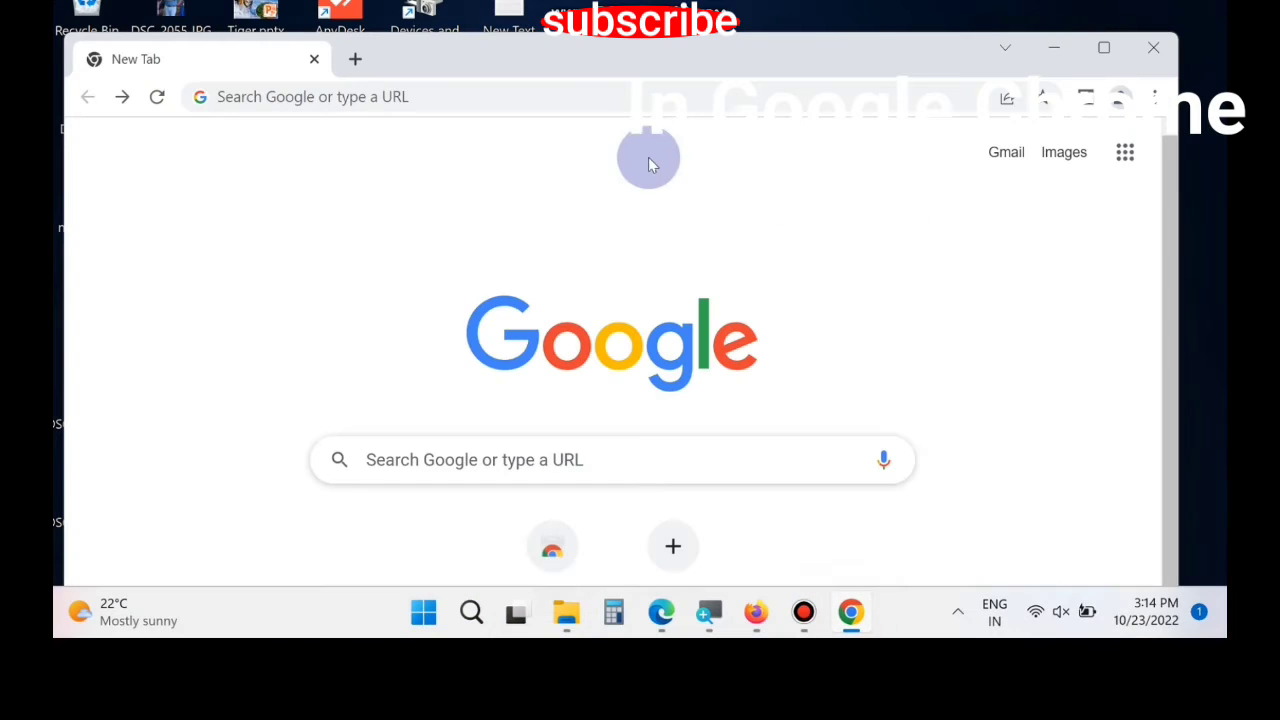
{"action": "left_click", "coordinate": [1156, 96]}
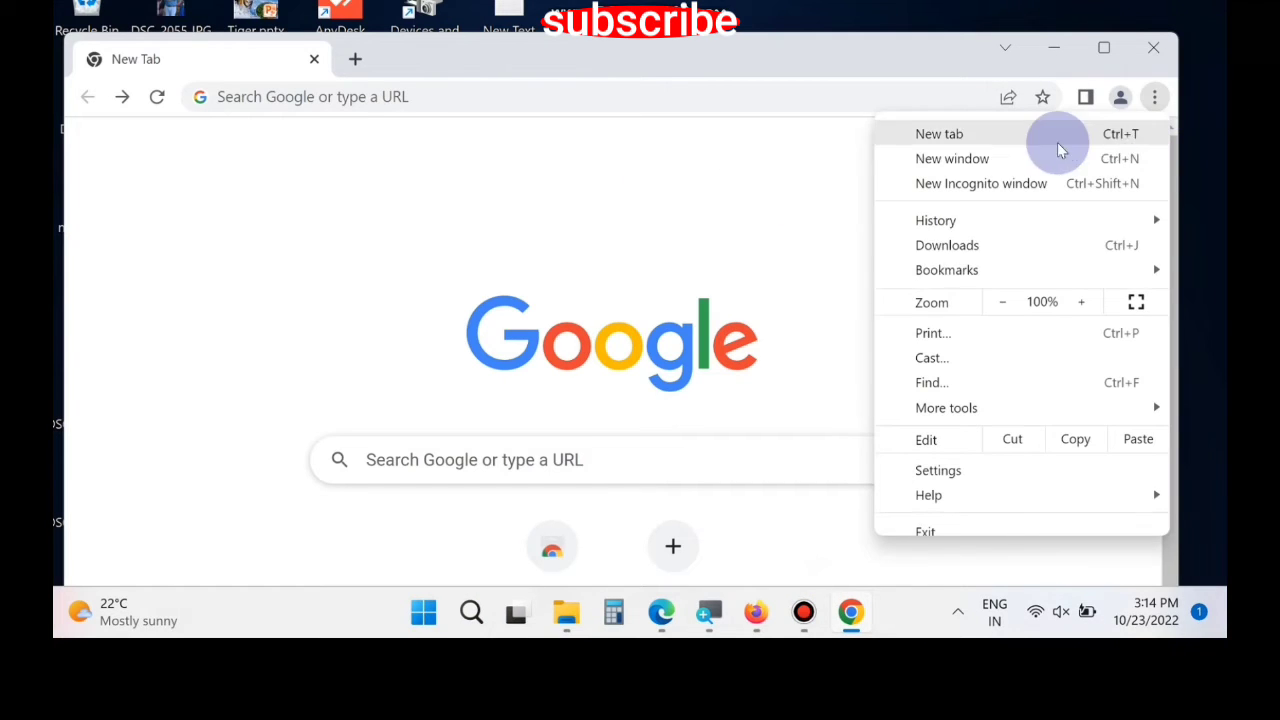
{"action": "mouse_move", "coordinate": [948, 408]}
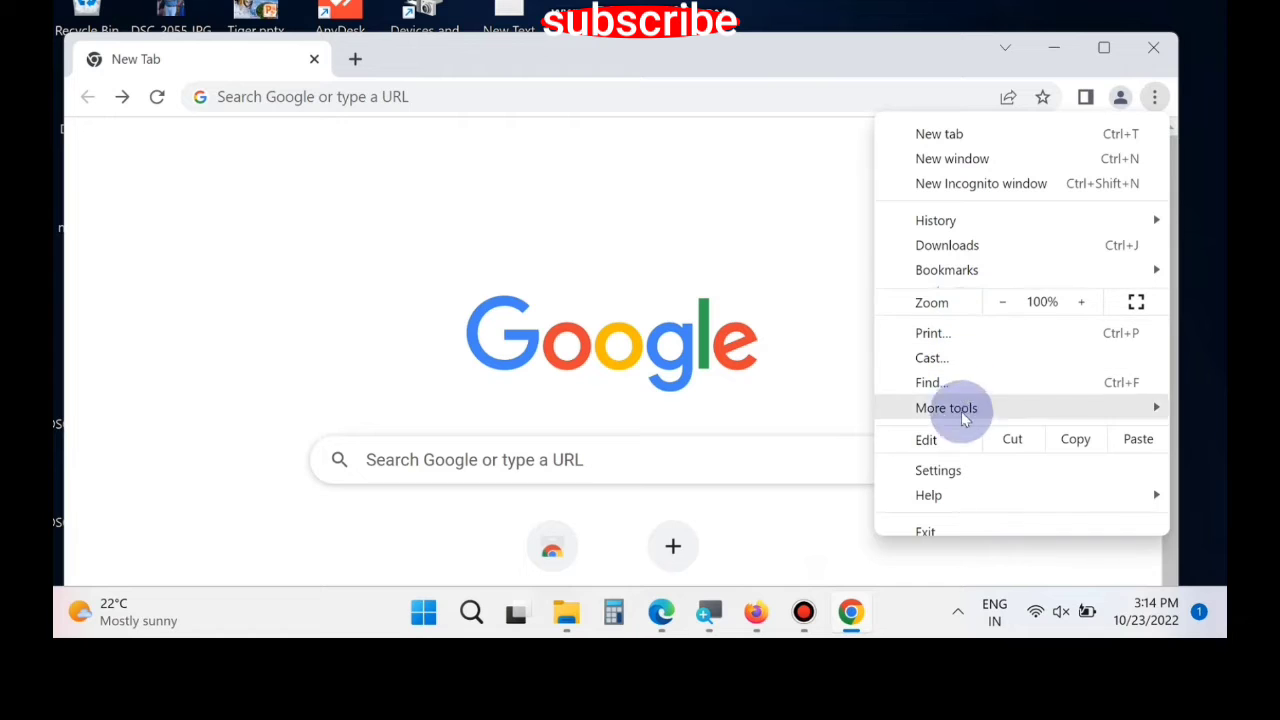
{"action": "left_click", "coordinate": [938, 470]}
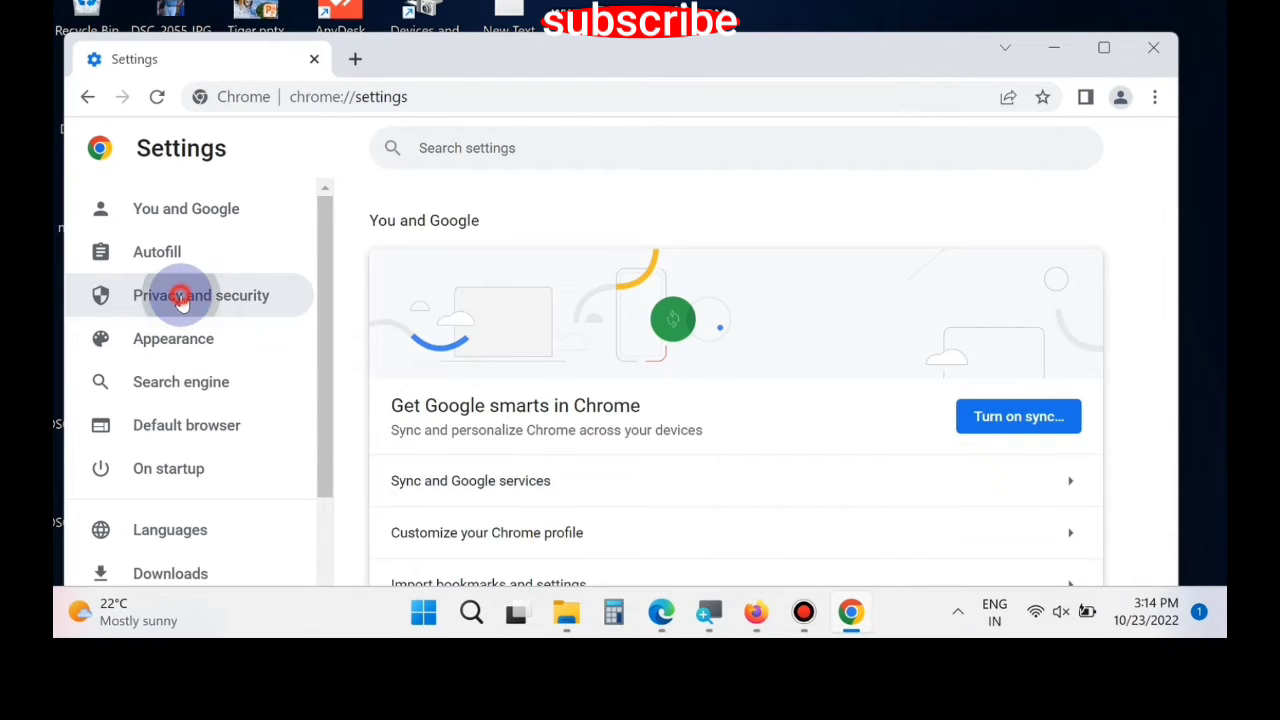
Clear Chrome's all-time history, downloads, cookies and cached images from Privacy and security
{"action": "left_click", "coordinate": [200, 296]}
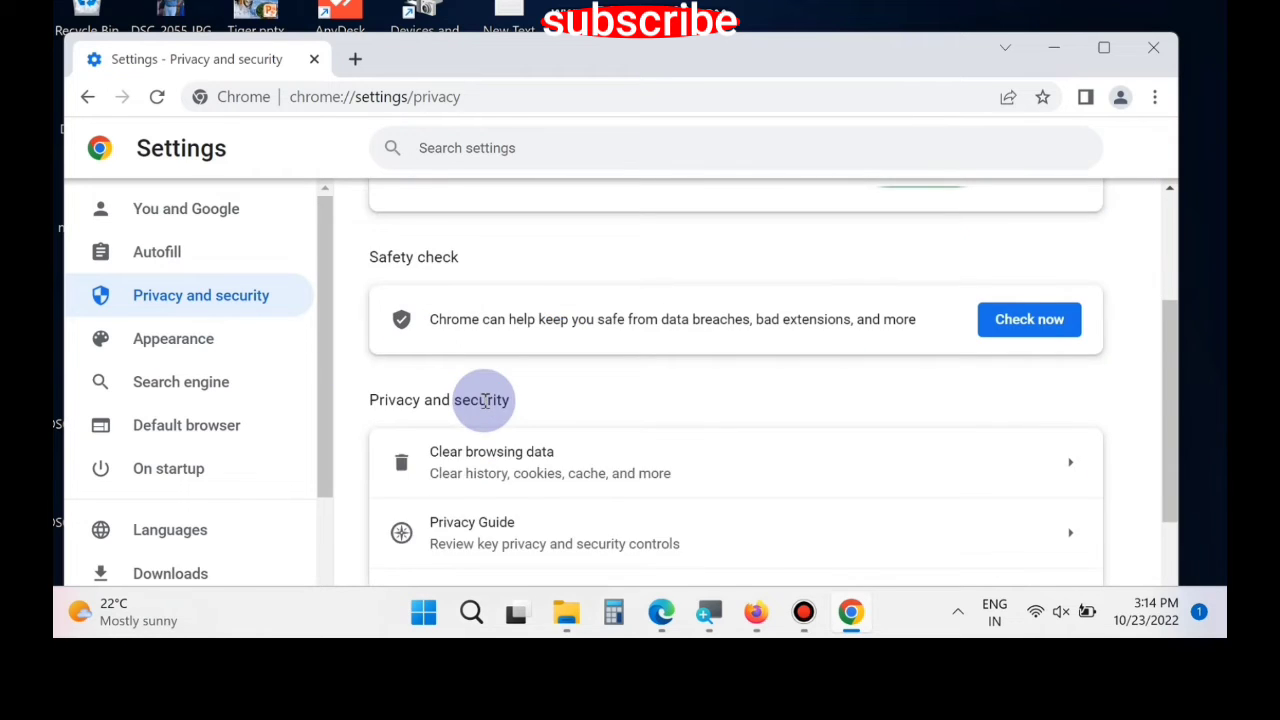
{"action": "scroll", "scroll_direction": "down", "scroll_amount": 3}
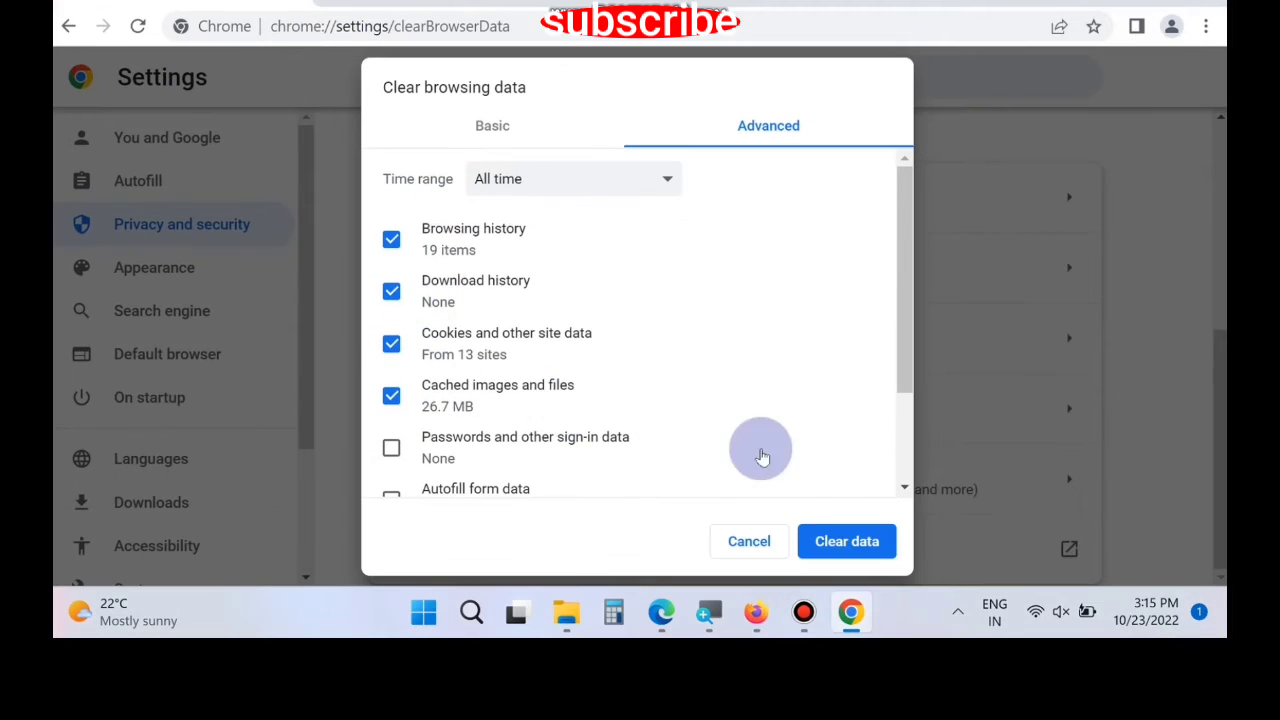
{"action": "left_click", "coordinate": [846, 540]}
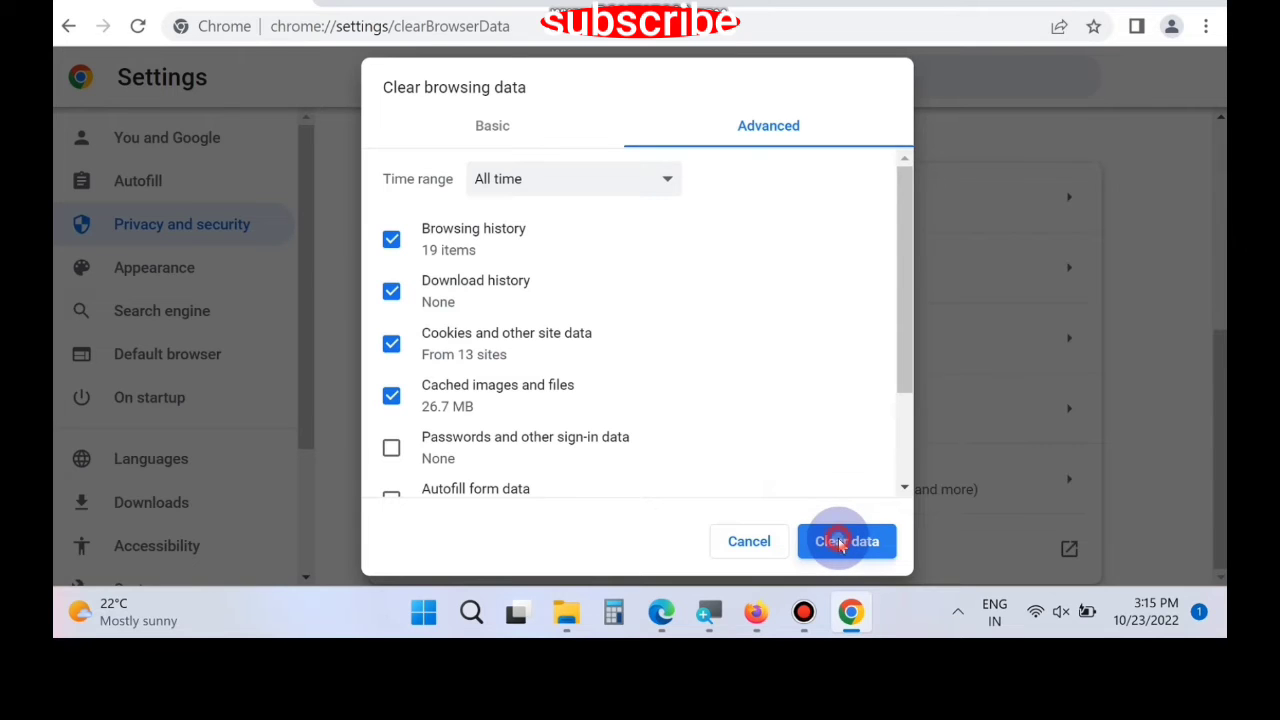
{"action": "left_click", "coordinate": [846, 540]}
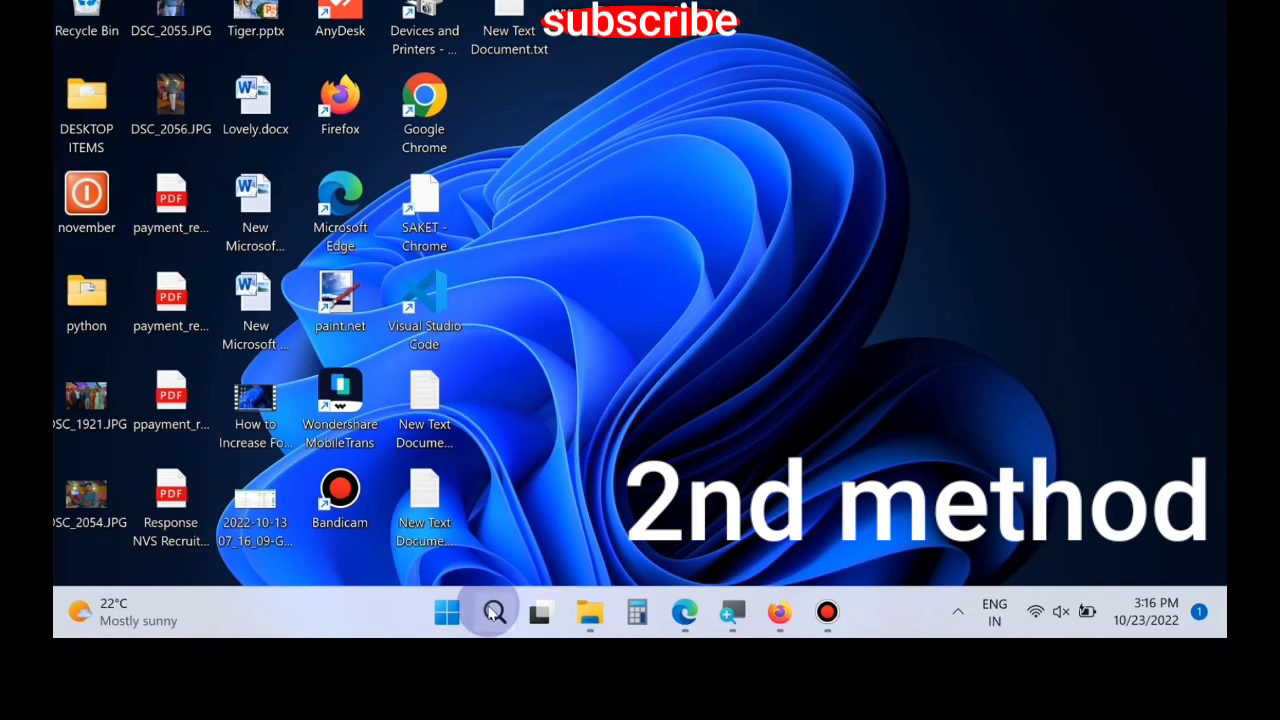
Search the taskbar for Windows Defender Firewall and open its Control Panel page
{"action": "left_click", "coordinate": [492, 612]}
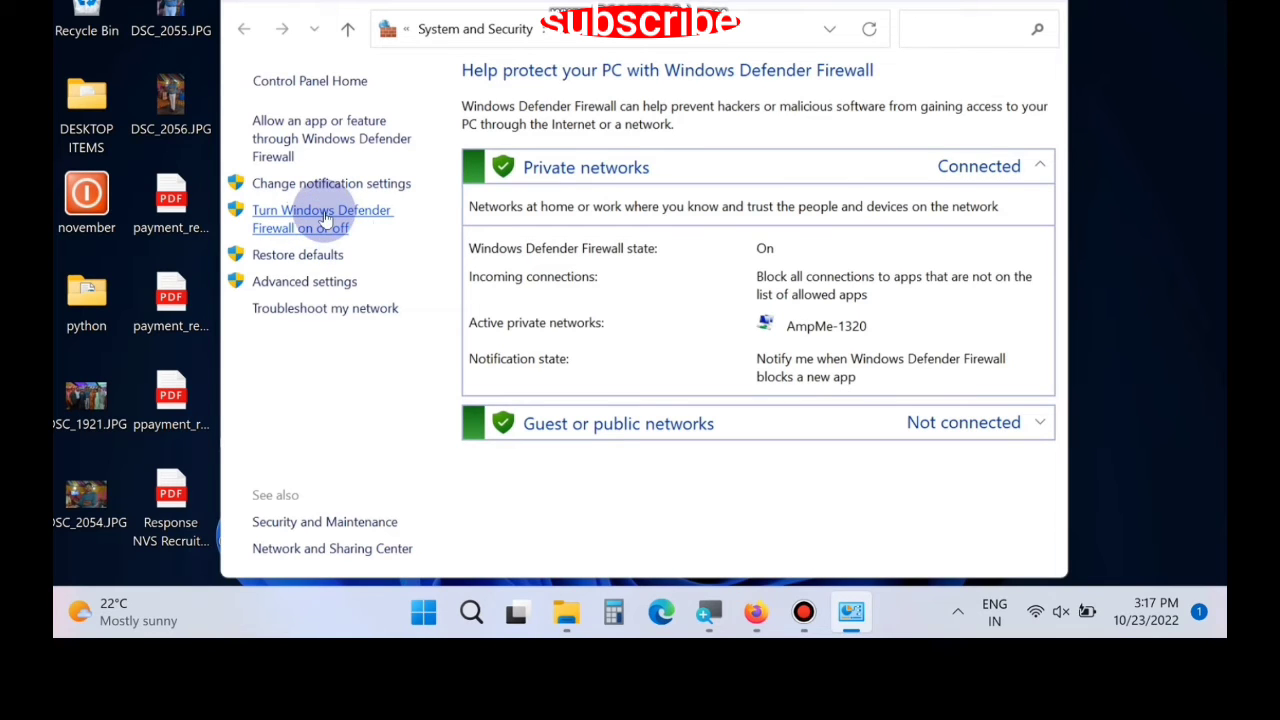
Turn Windows Defender Firewall off for private and public networks and confirm with OK
{"action": "left_click", "coordinate": [322, 218]}
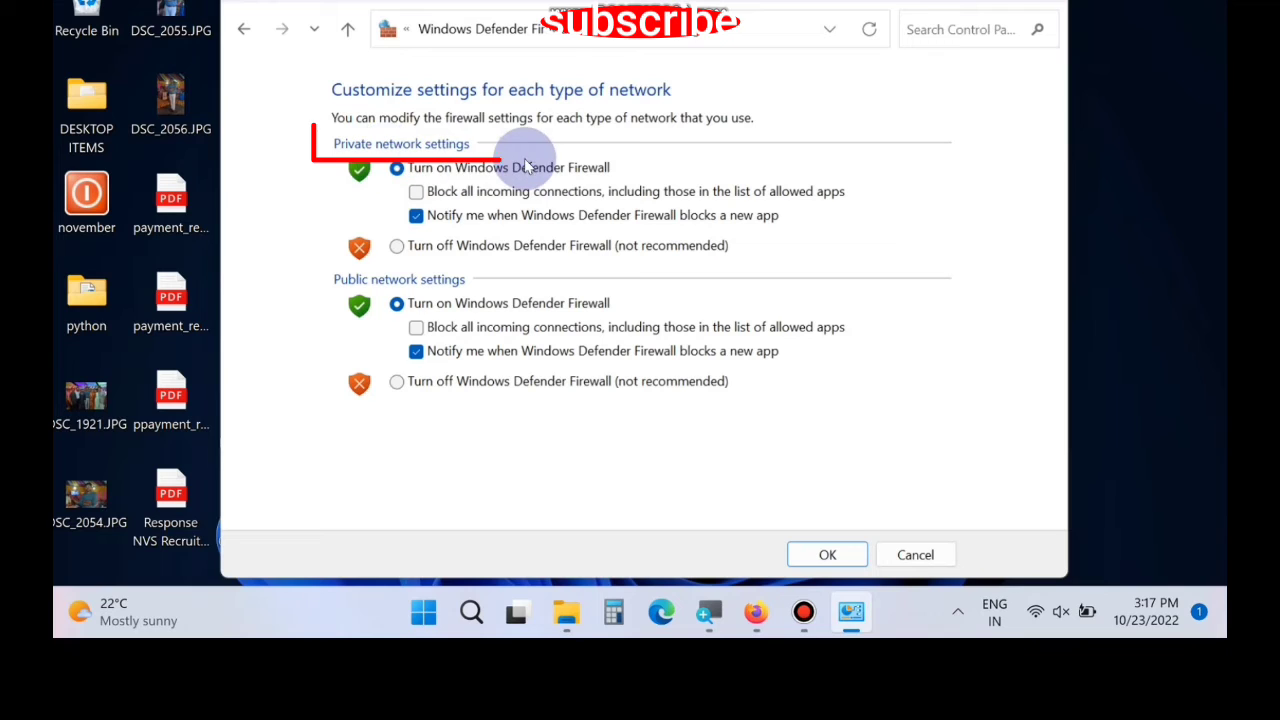
{"action": "mouse_move", "coordinate": [444, 296]}
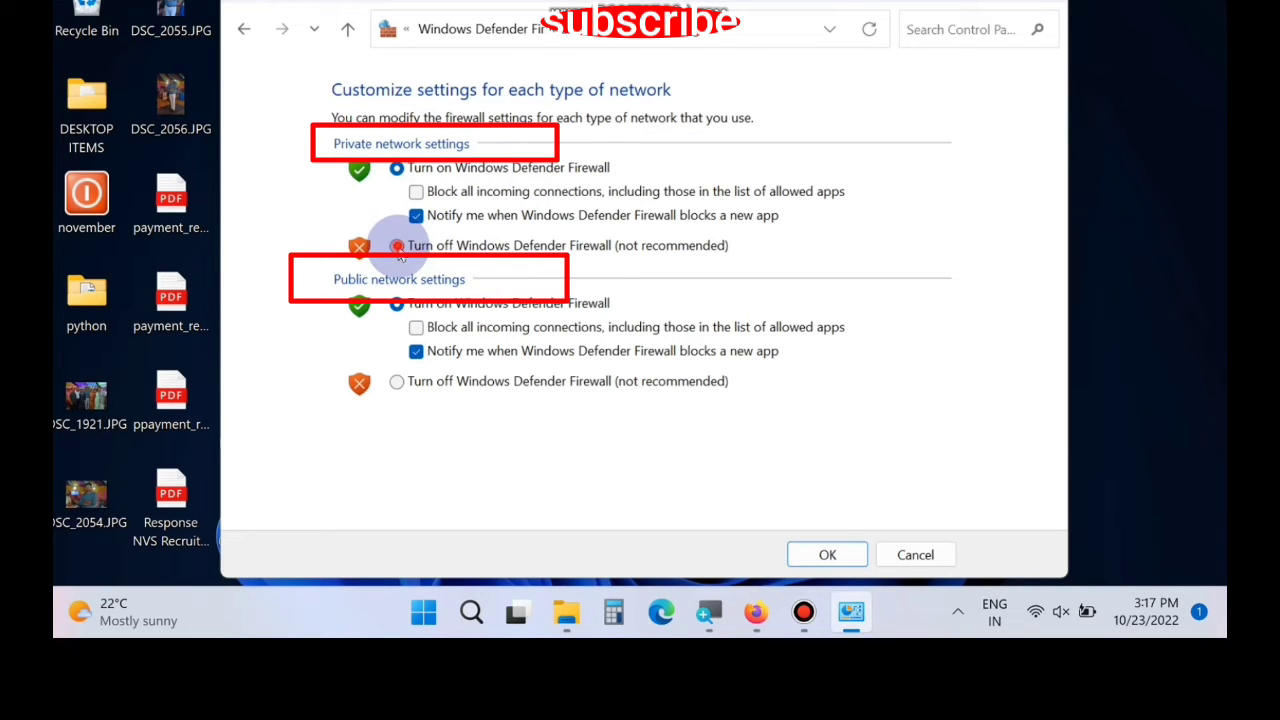
{"action": "left_click", "coordinate": [396, 244]}
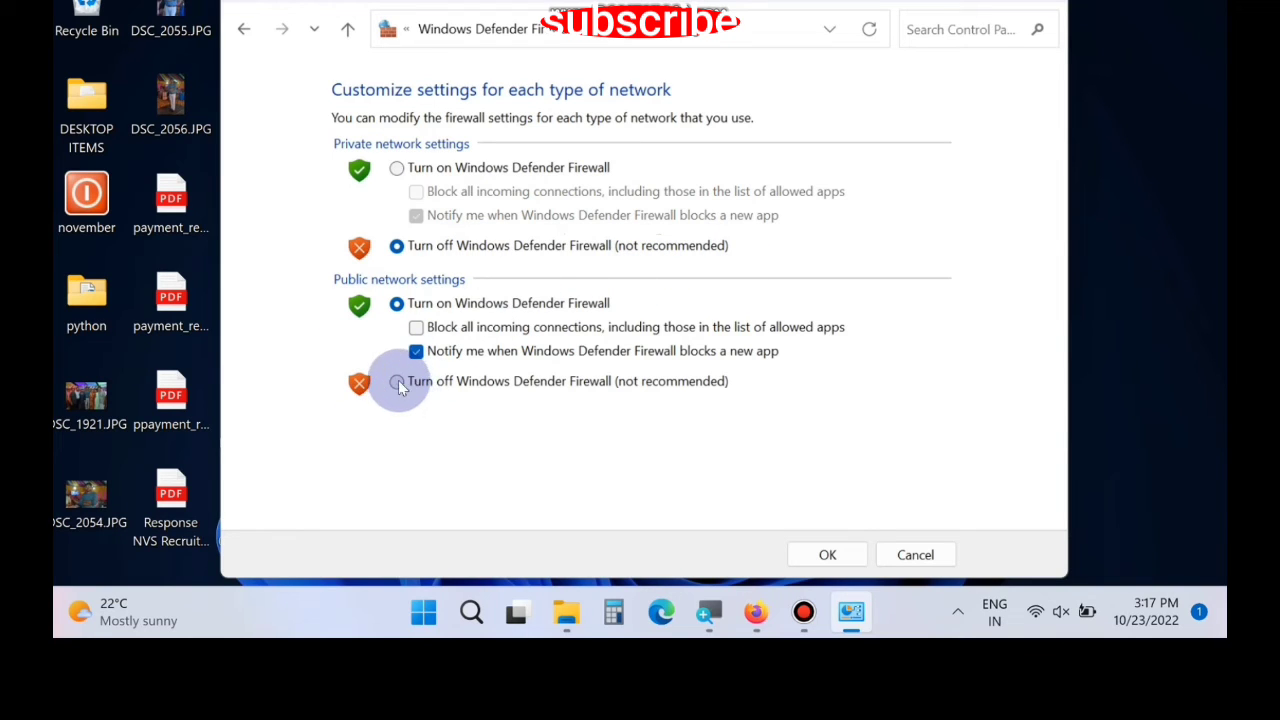
{"action": "left_click", "coordinate": [396, 380]}
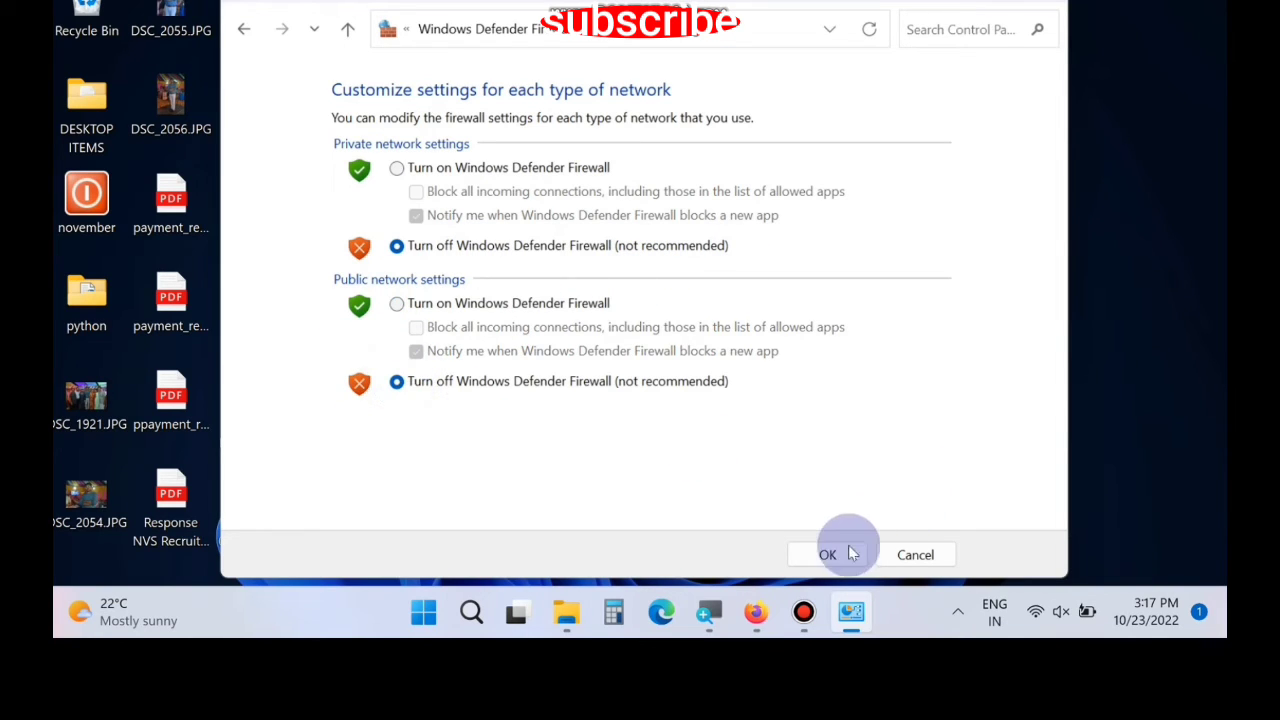
{"action": "left_click", "coordinate": [828, 554]}
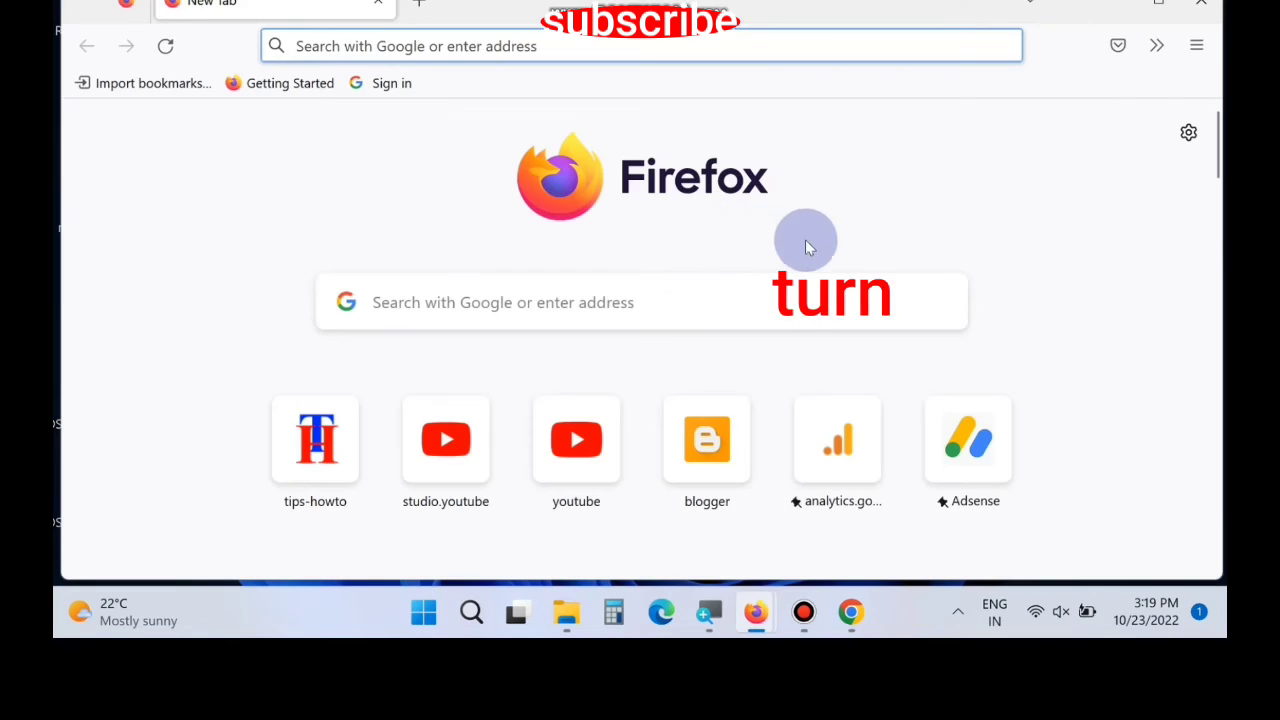
Open Add-ons and themes and switch off the TubeBuddy extension toggle
{"action": "left_click", "coordinate": [1196, 44]}
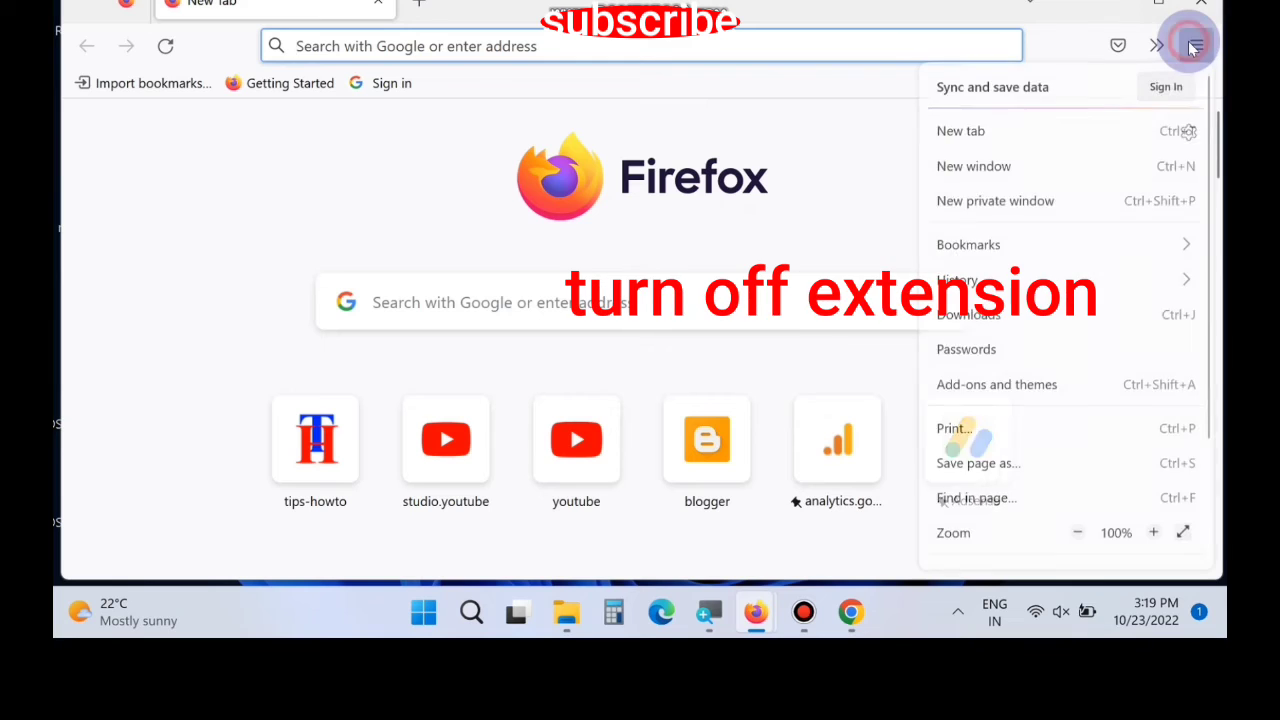
{"action": "mouse_move", "coordinate": [1004, 392]}
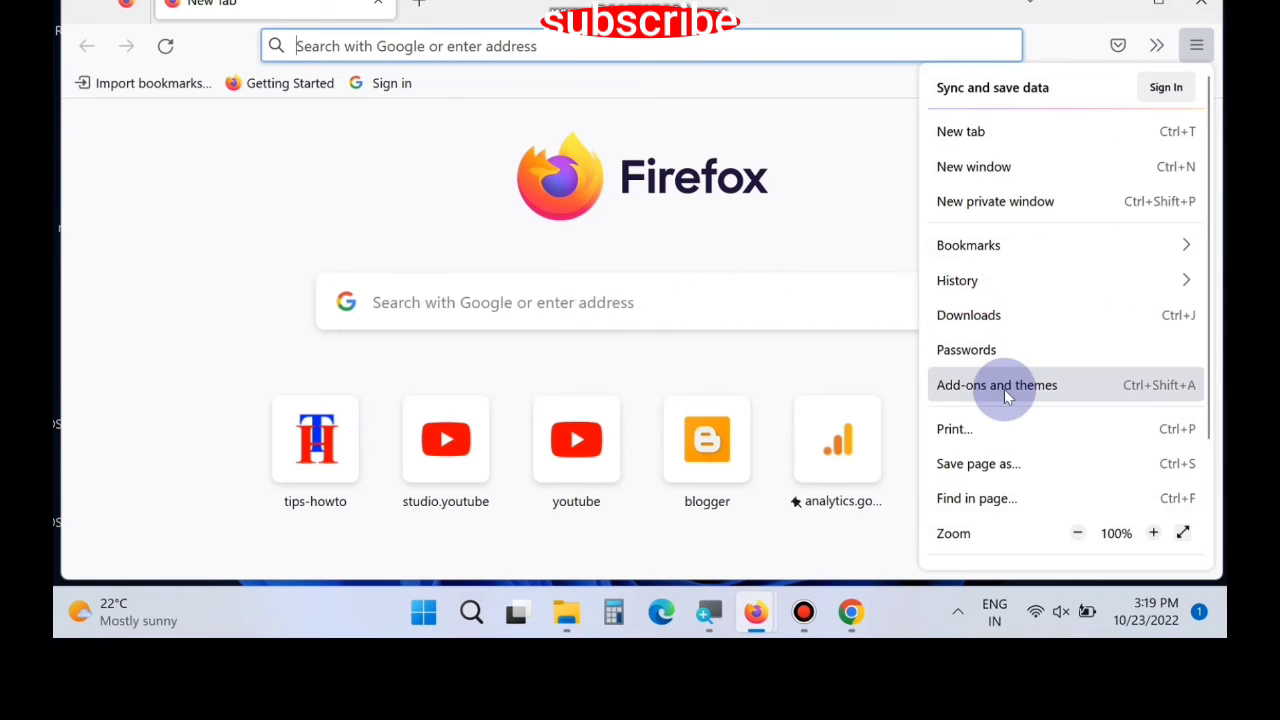
{"action": "left_click", "coordinate": [996, 384]}
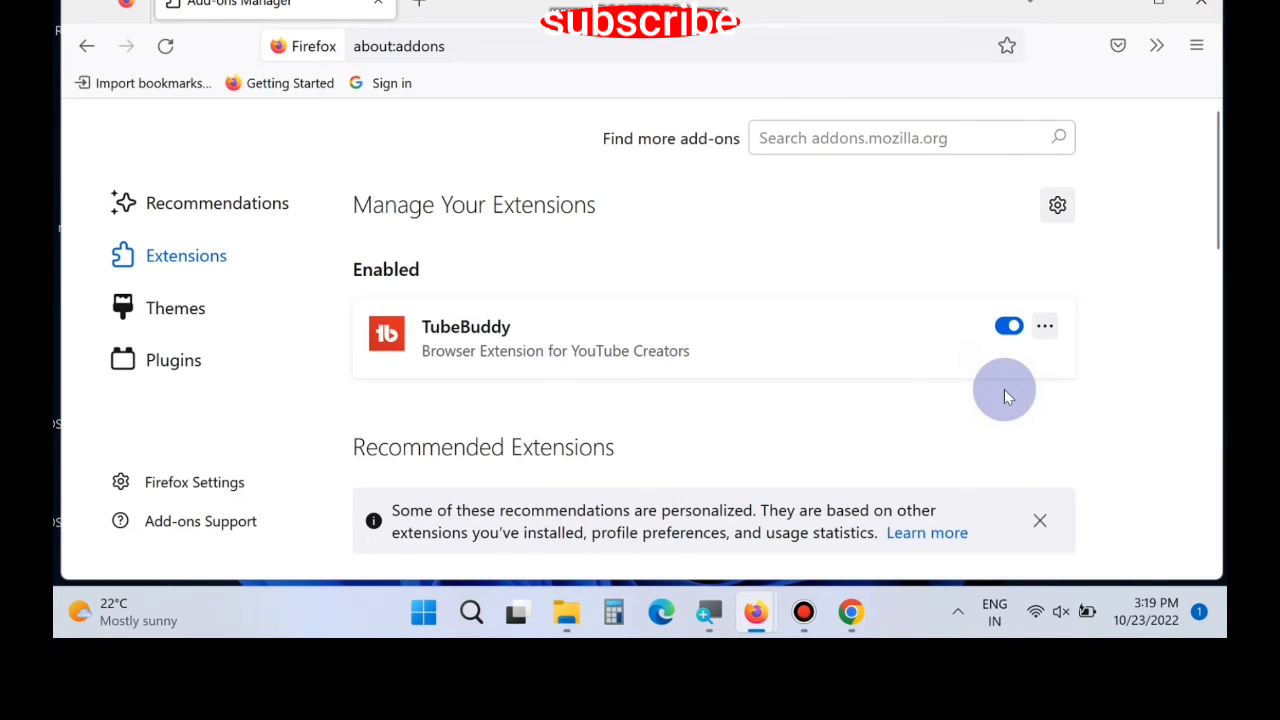
{"action": "mouse_move", "coordinate": [464, 350]}
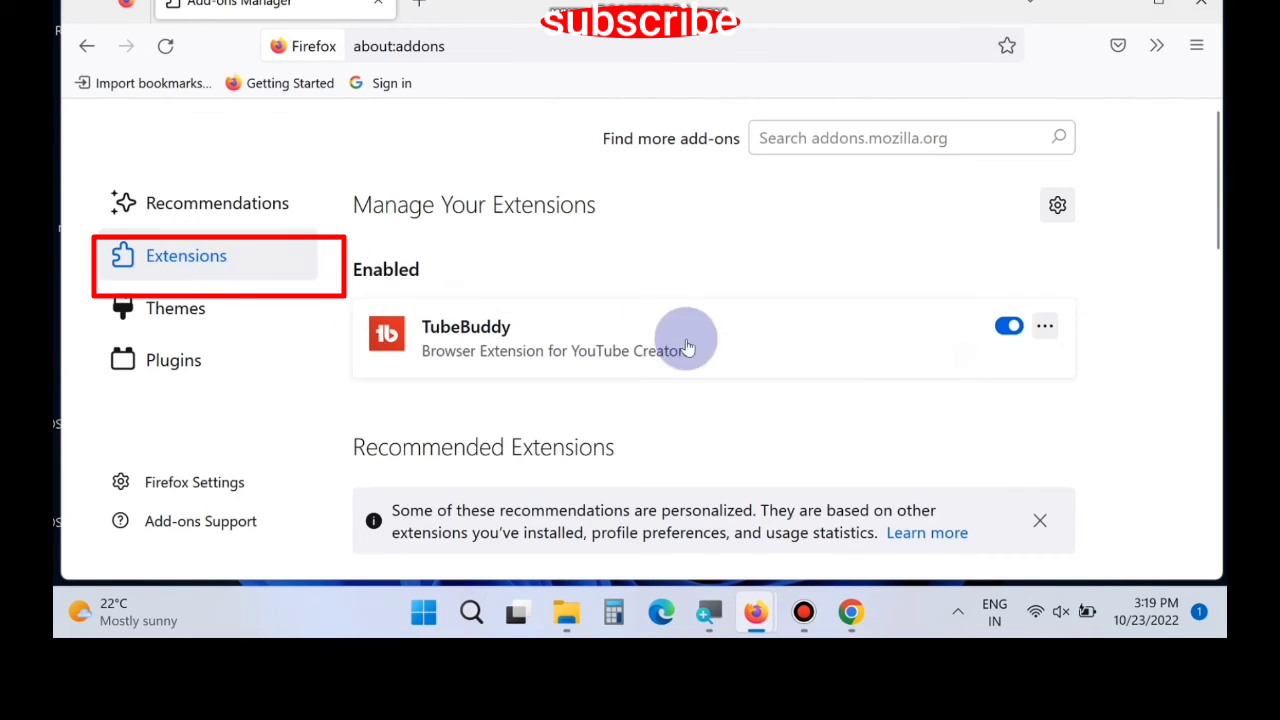
{"action": "left_click", "coordinate": [1008, 324]}
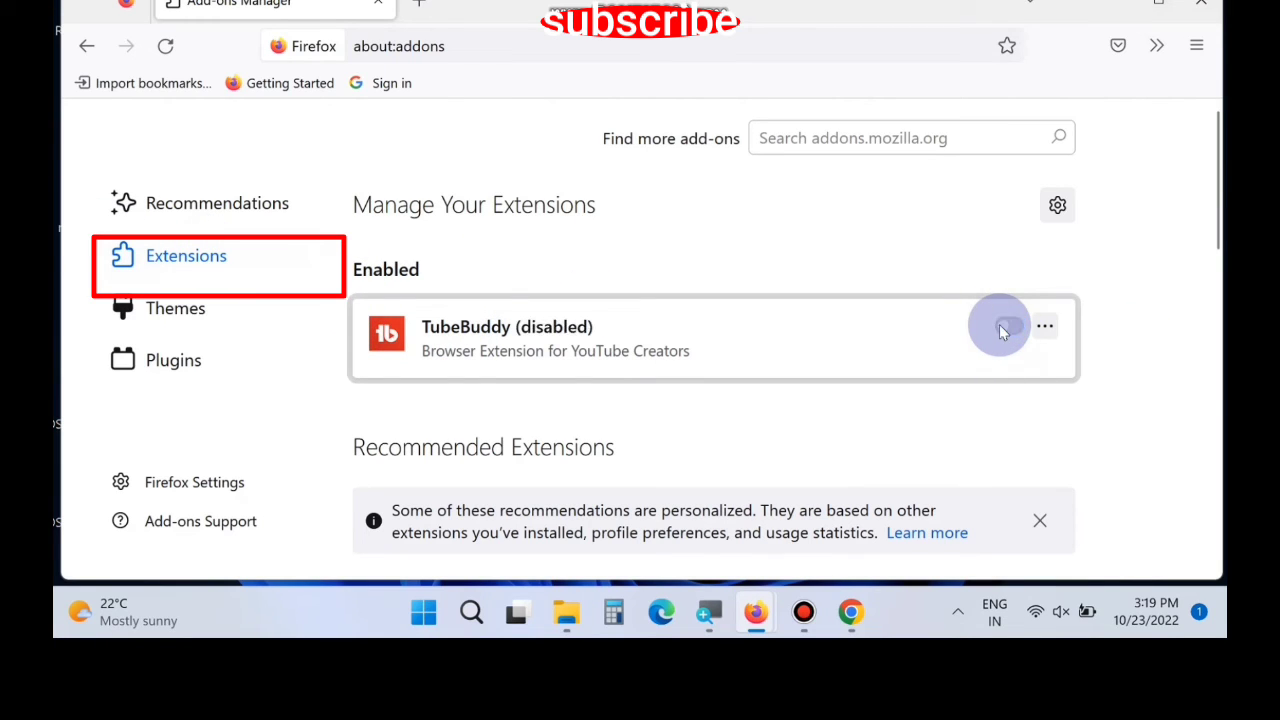
{"action": "left_click", "coordinate": [1008, 324]}
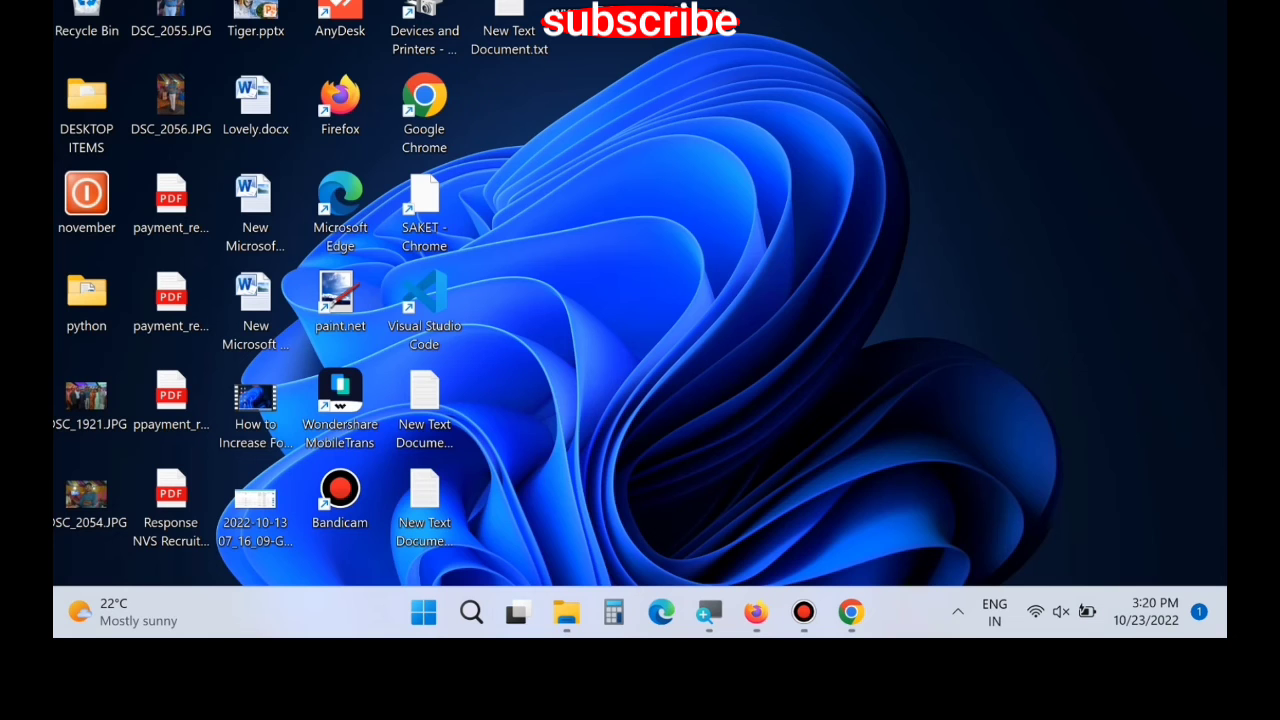
Launch Chrome and open its Extensions page via More tools
{"action": "left_click", "coordinate": [848, 612]}
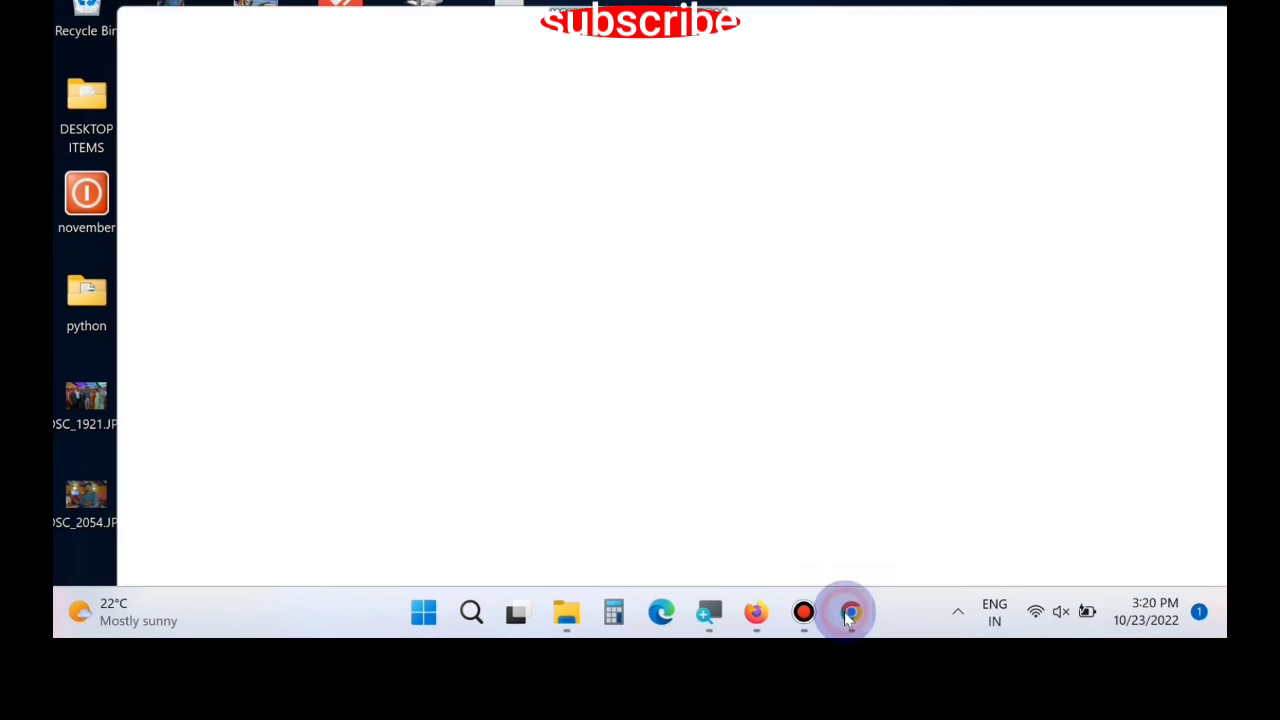
{"action": "left_click", "coordinate": [1208, 72]}
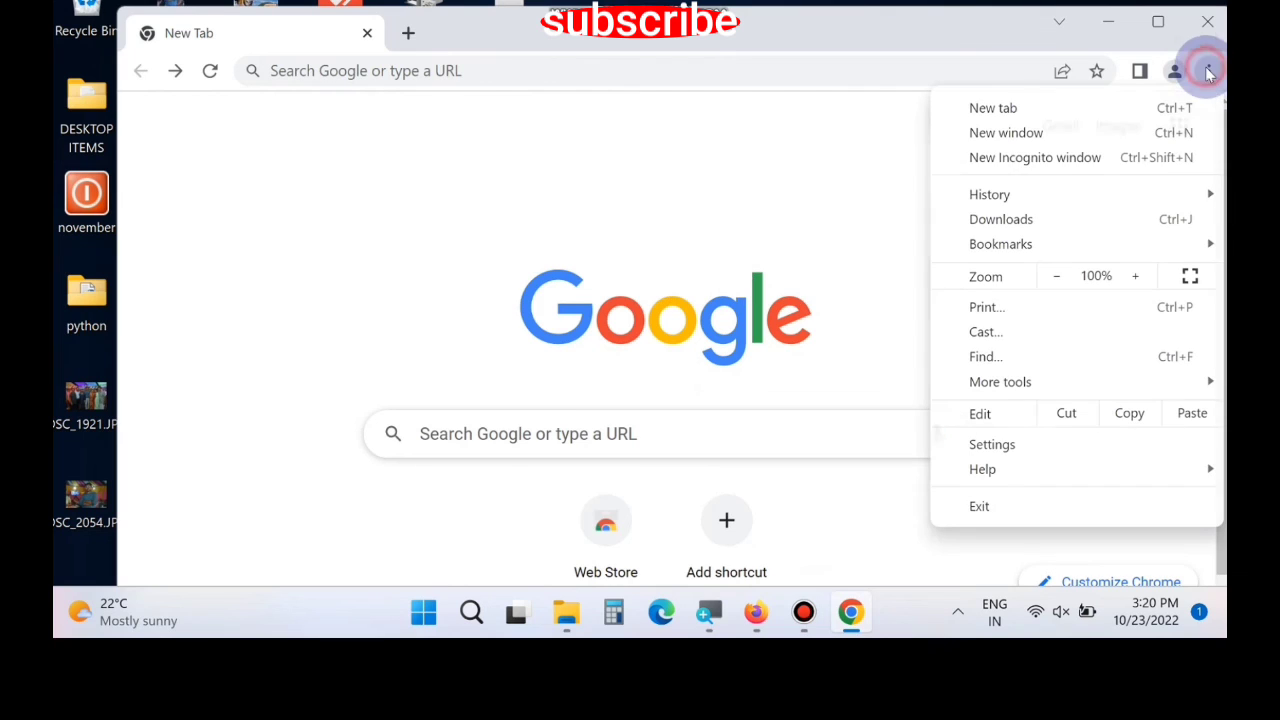
{"action": "mouse_move", "coordinate": [1000, 382]}
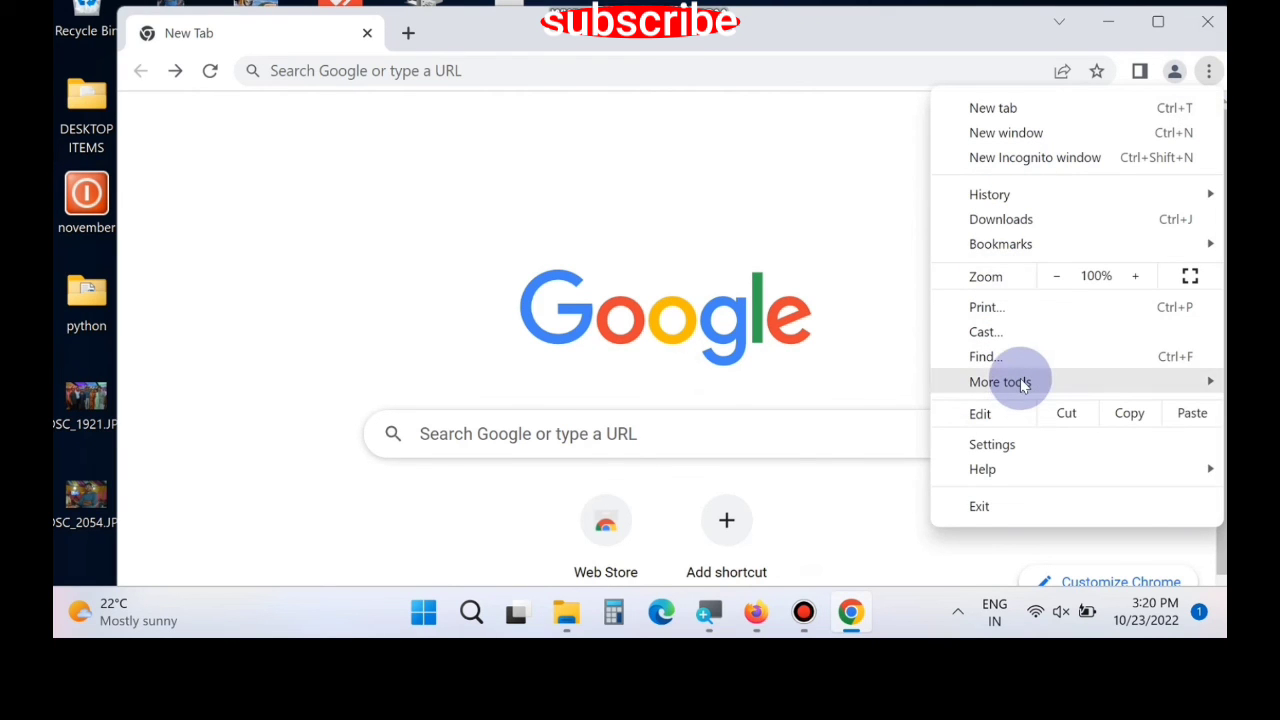
{"action": "left_click", "coordinate": [1000, 380]}
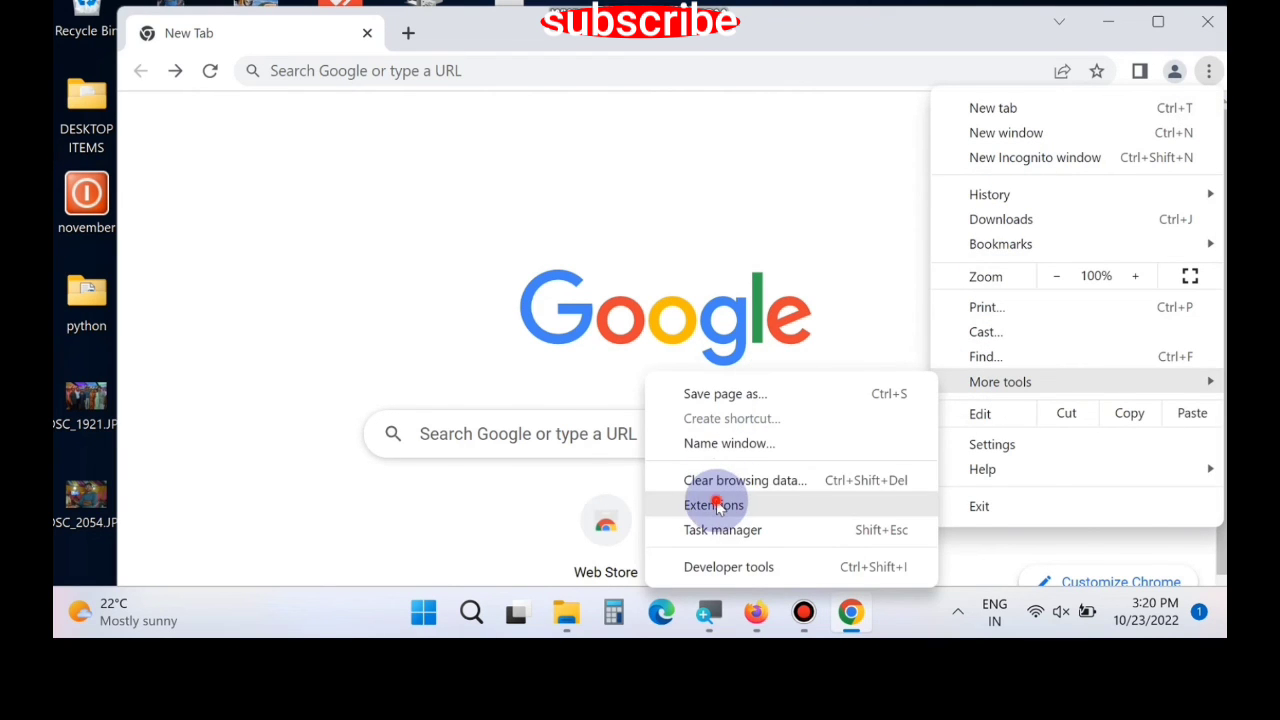
{"action": "left_click", "coordinate": [714, 504]}
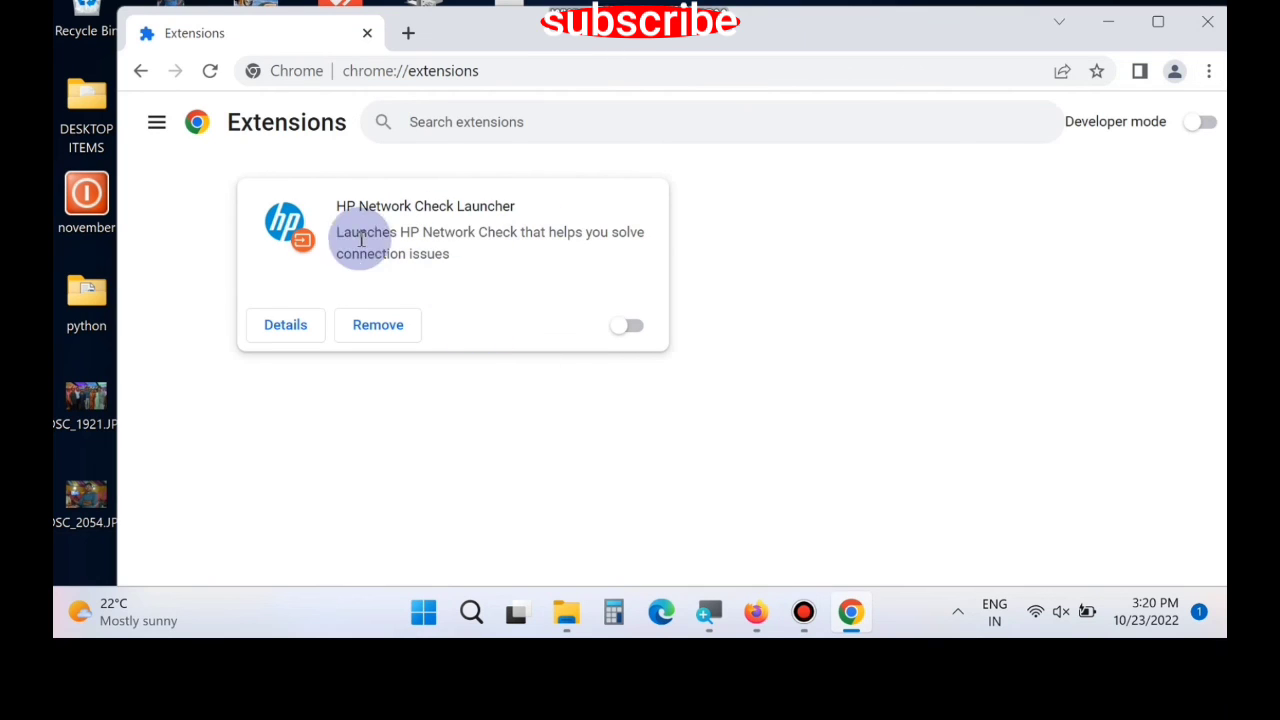